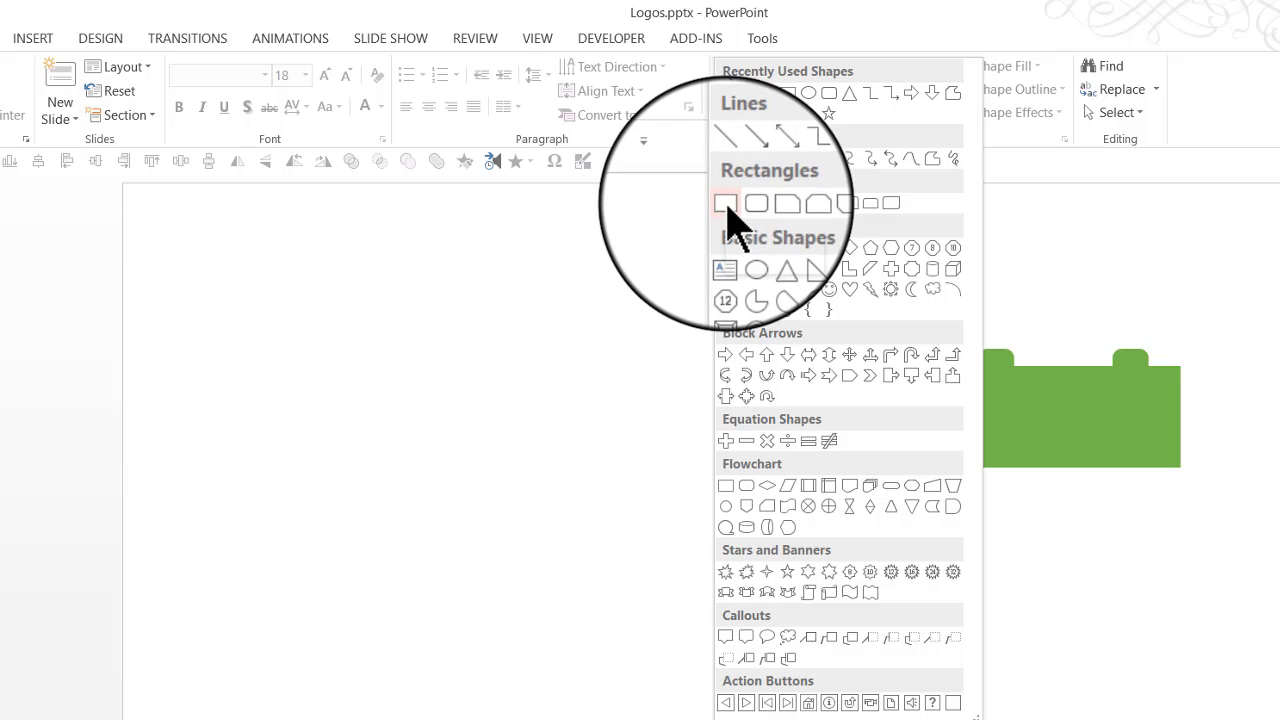
- Draw a blue rectangle below the green block and size it to brick width
left_click_drag(452, 528, 688, 628)
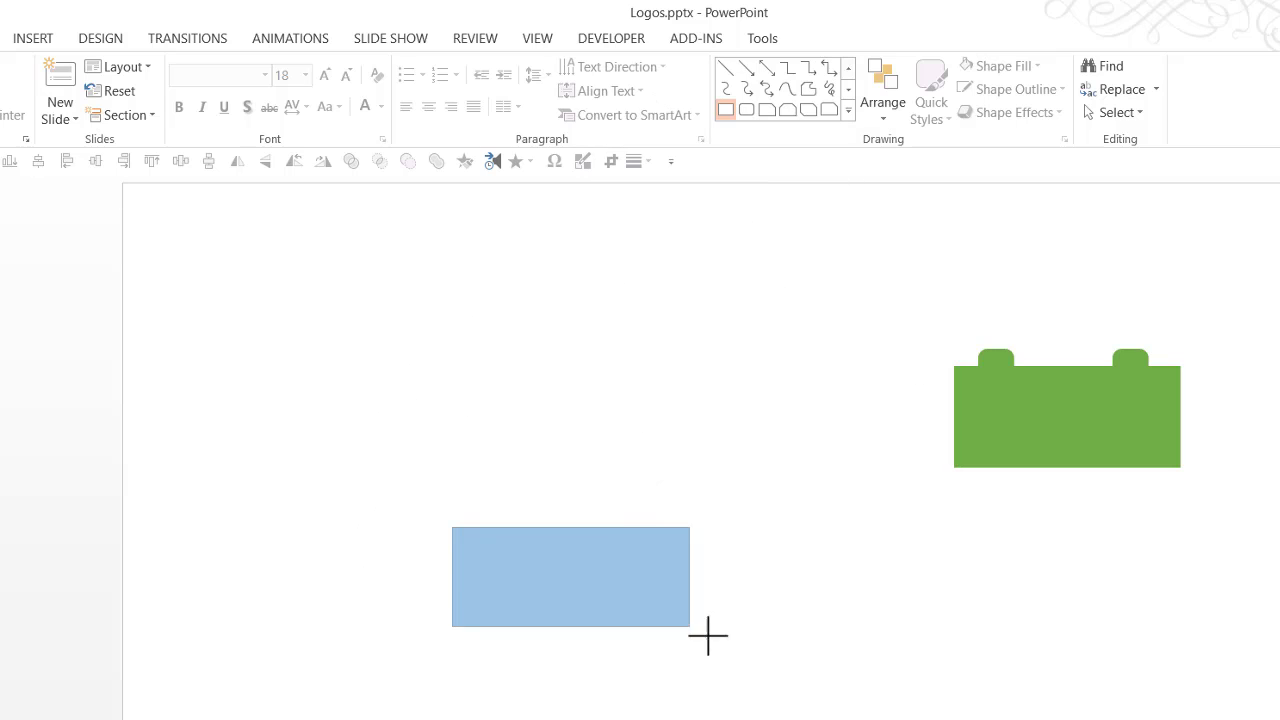
left_click_drag(708, 636, 672, 644)
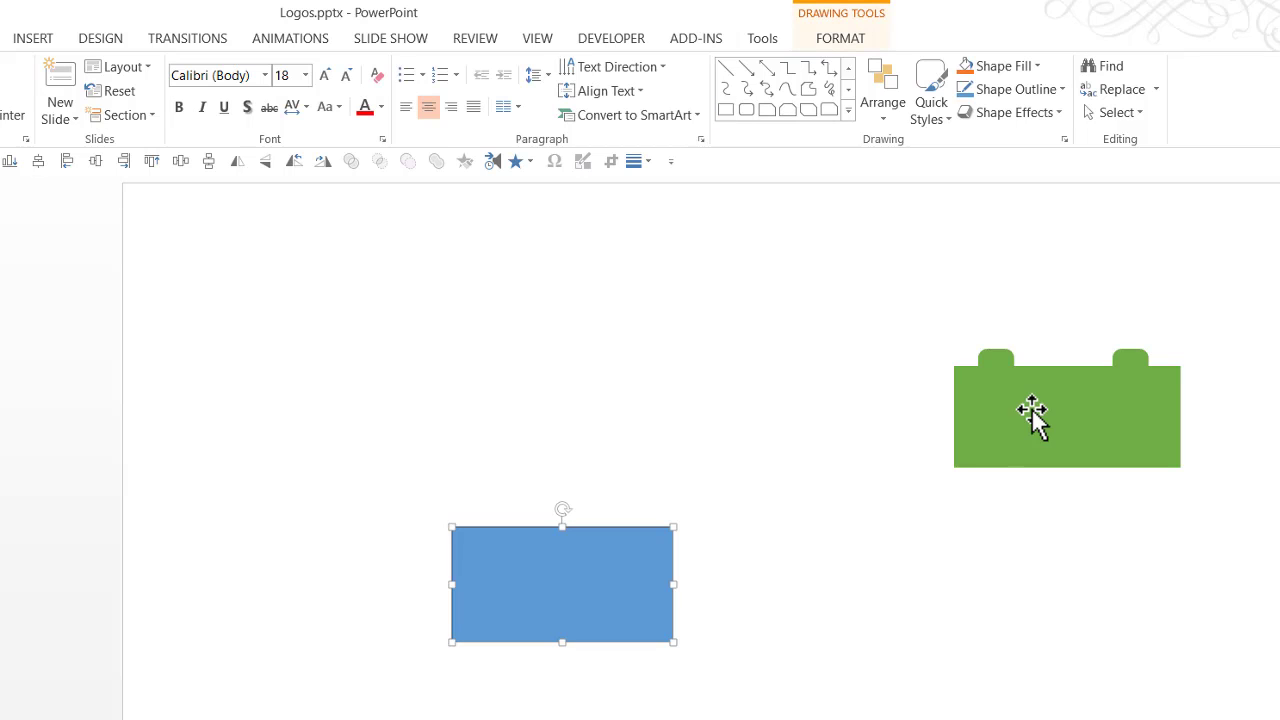
mouse_move(1010, 370)
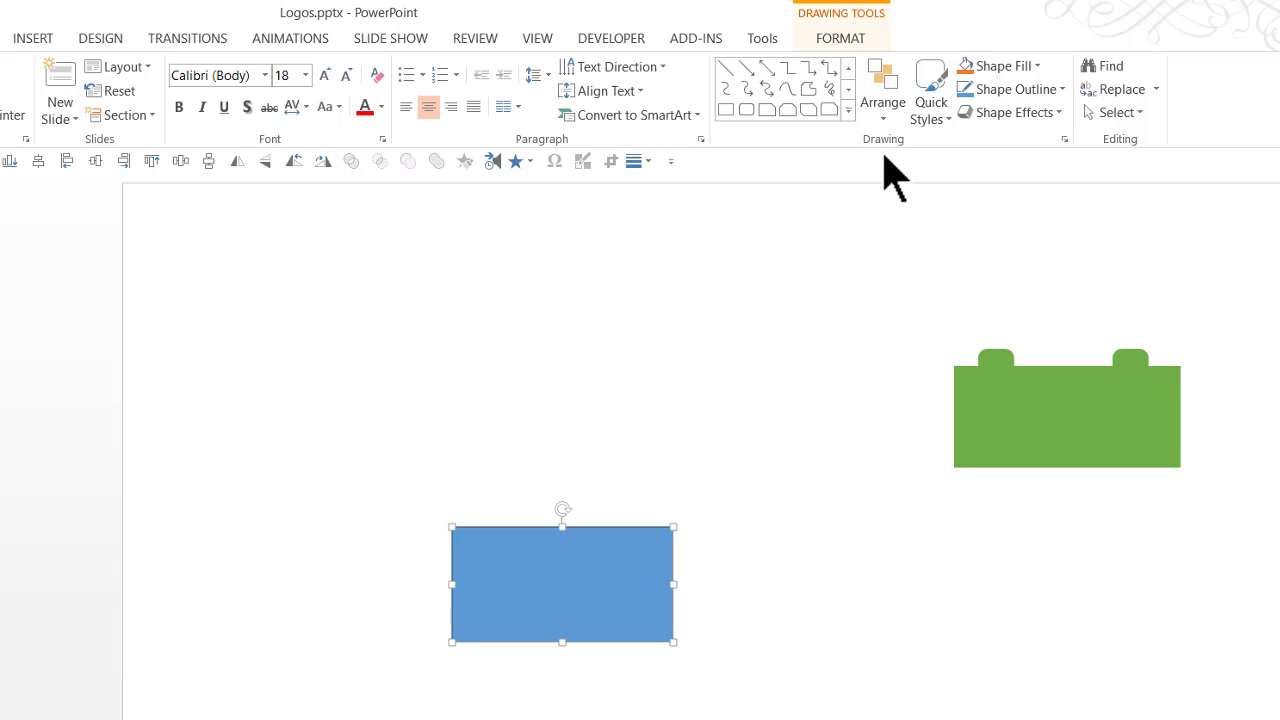
- Choose a rounded rectangle from the Shapes gallery for the two studs on the blue brick
left_click(848, 128)
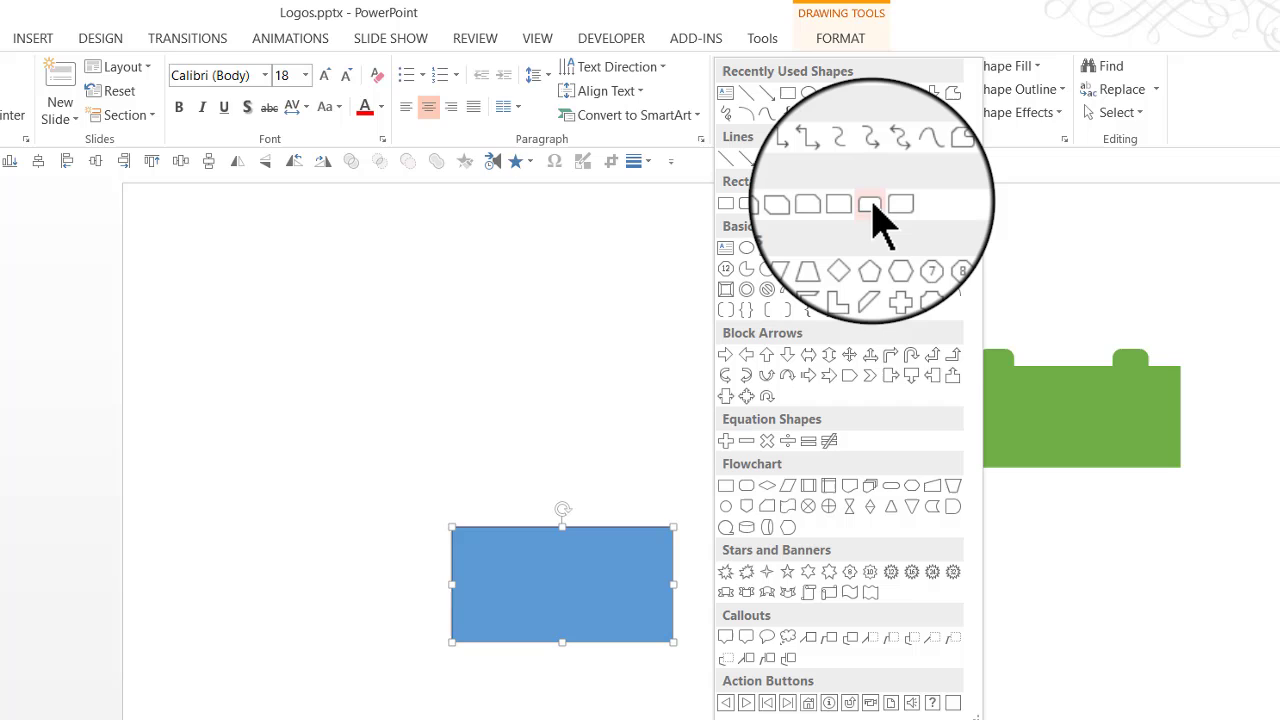
mouse_move(870, 204)
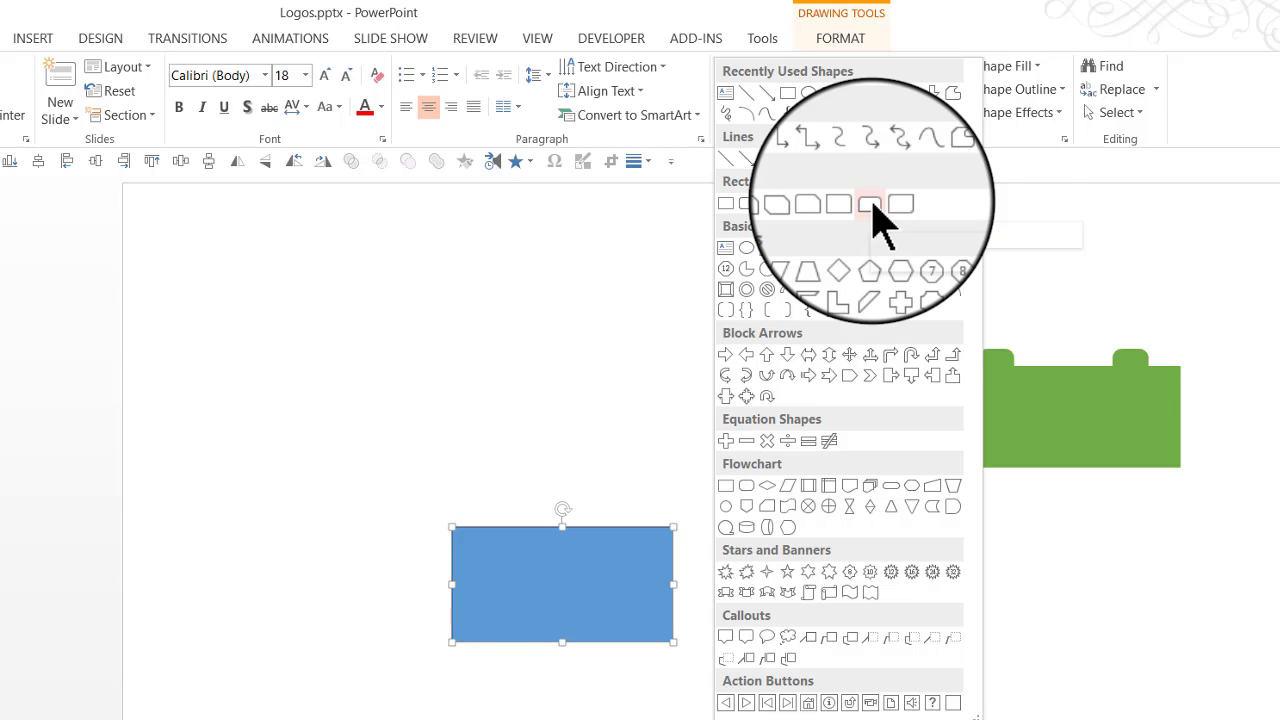
left_click(868, 204)
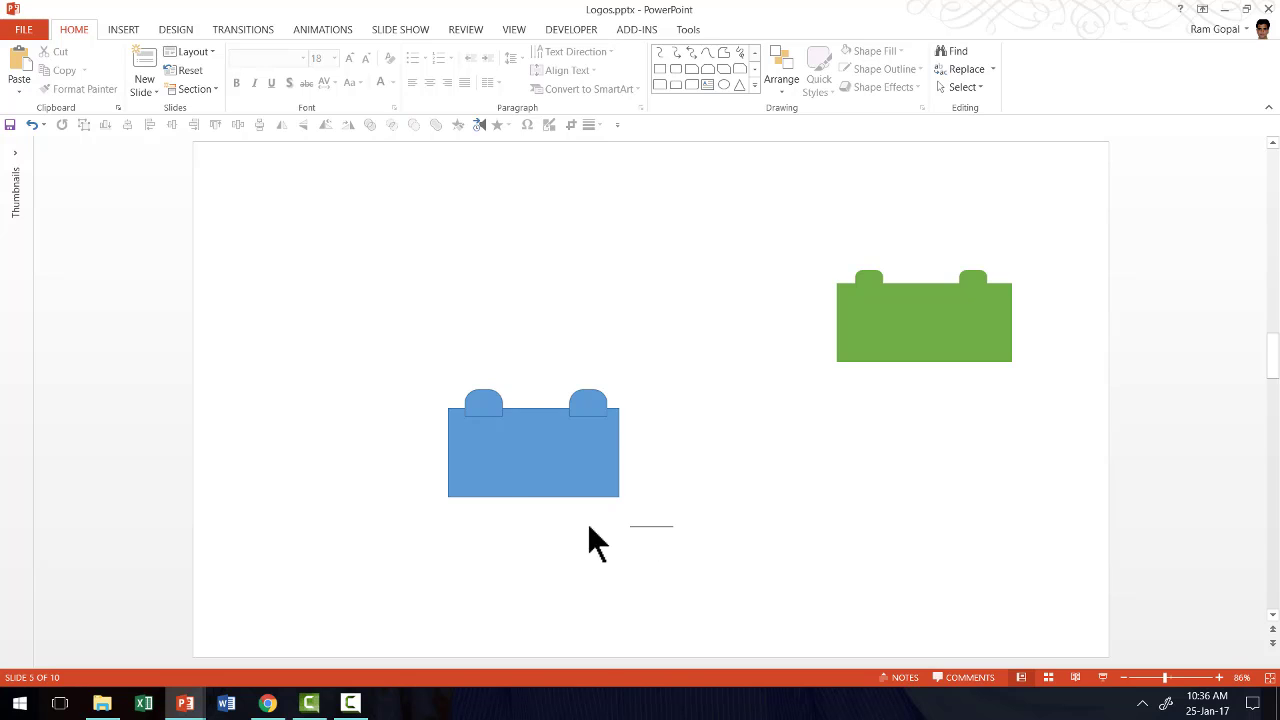
- Select the rectangle with both studs and union them into one brick shape
left_click(532, 444)
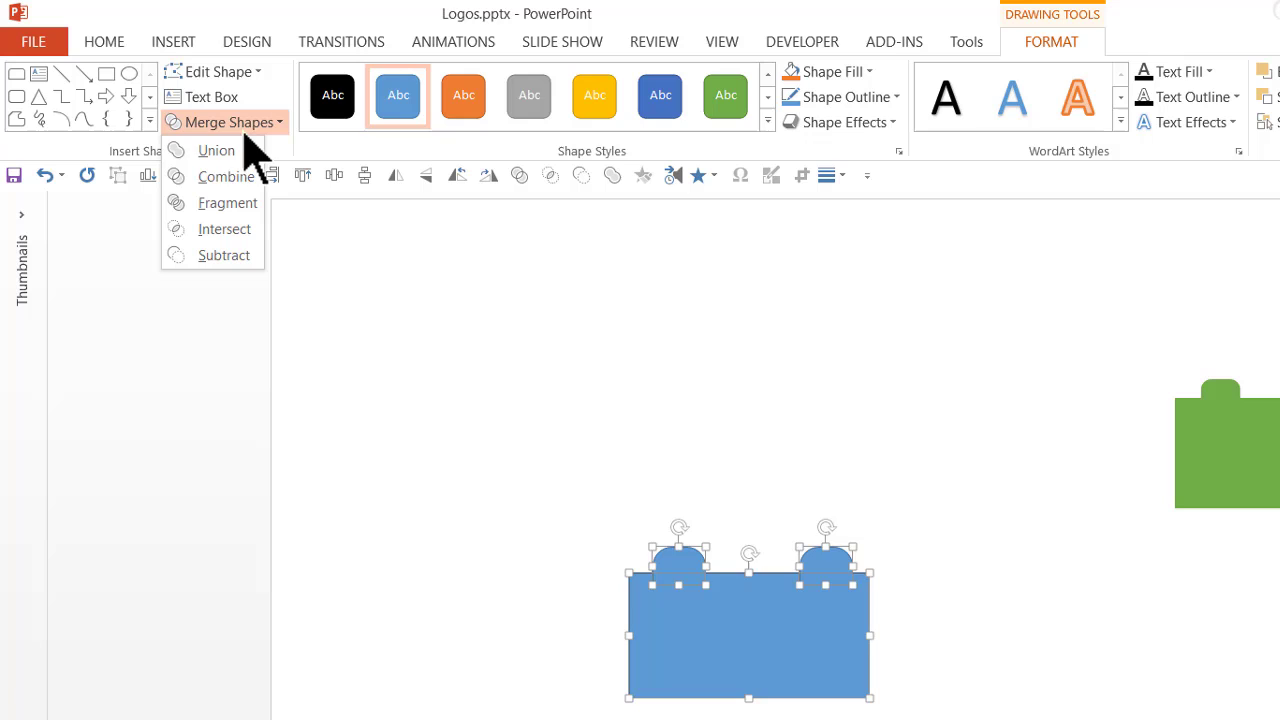
left_click(216, 150)
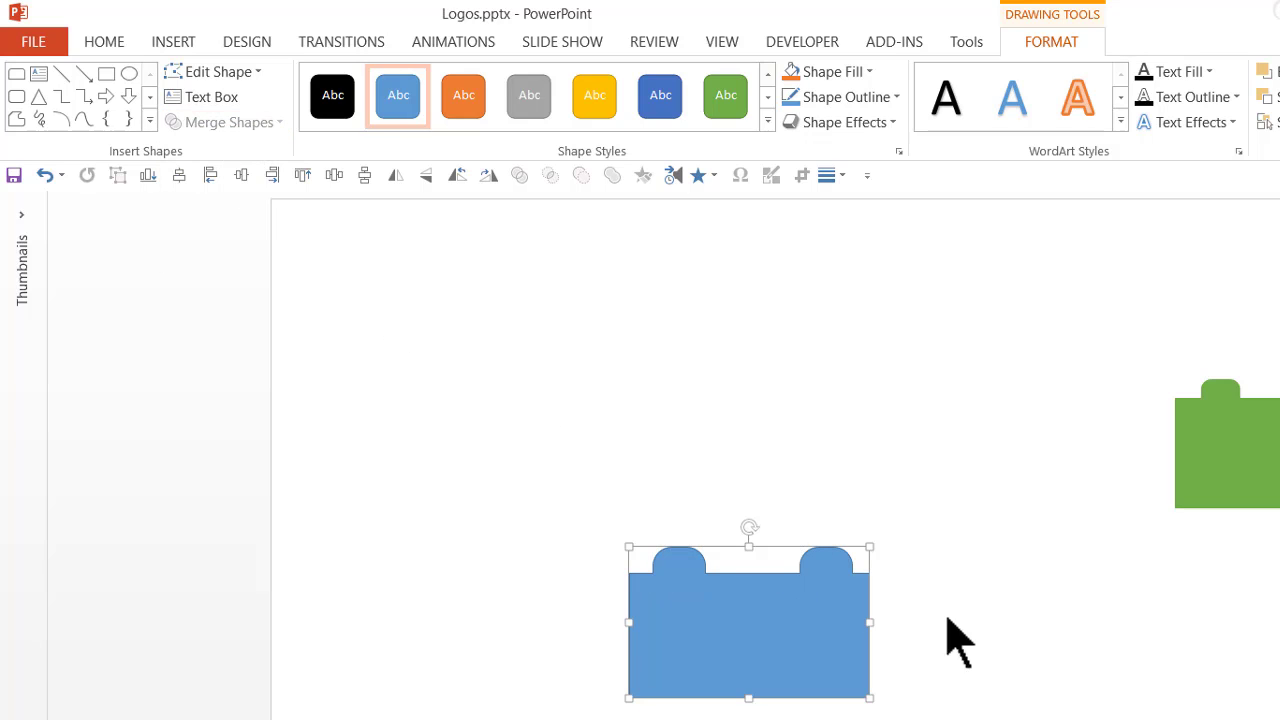
left_click(104, 40)
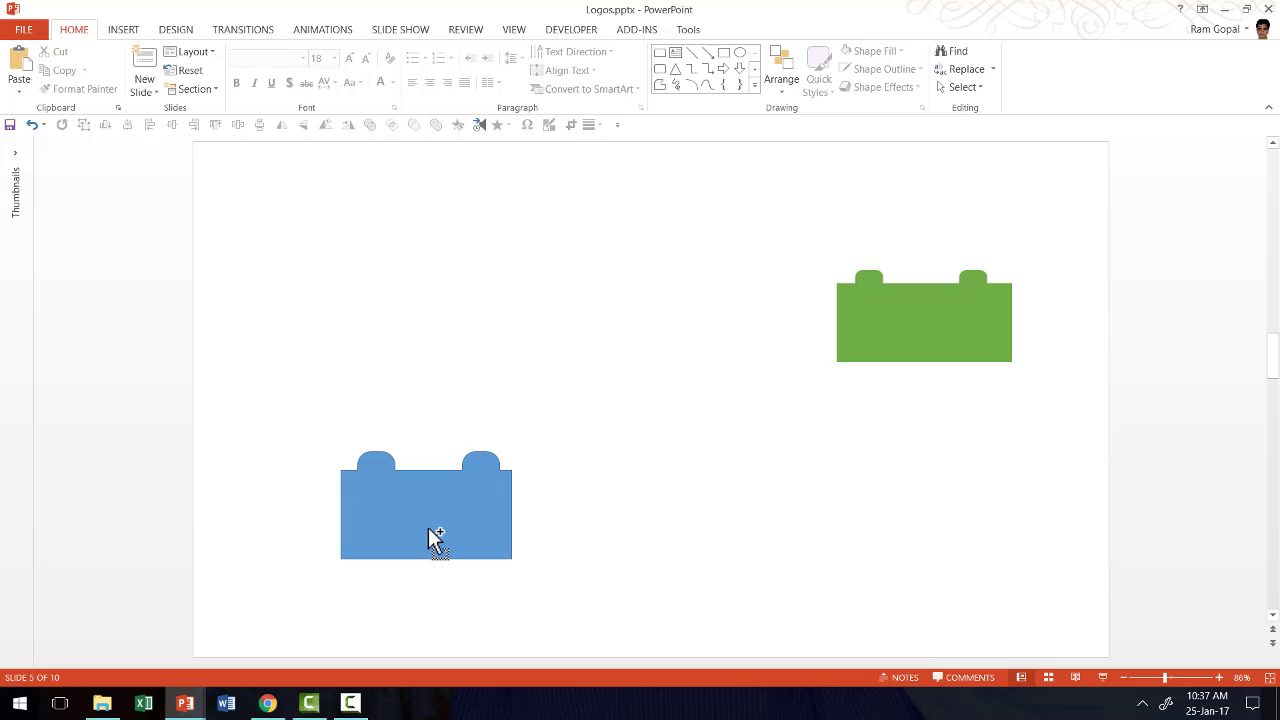
- Duplicate the blue brick twice to make a row of three joined bricks
left_click(424, 510)
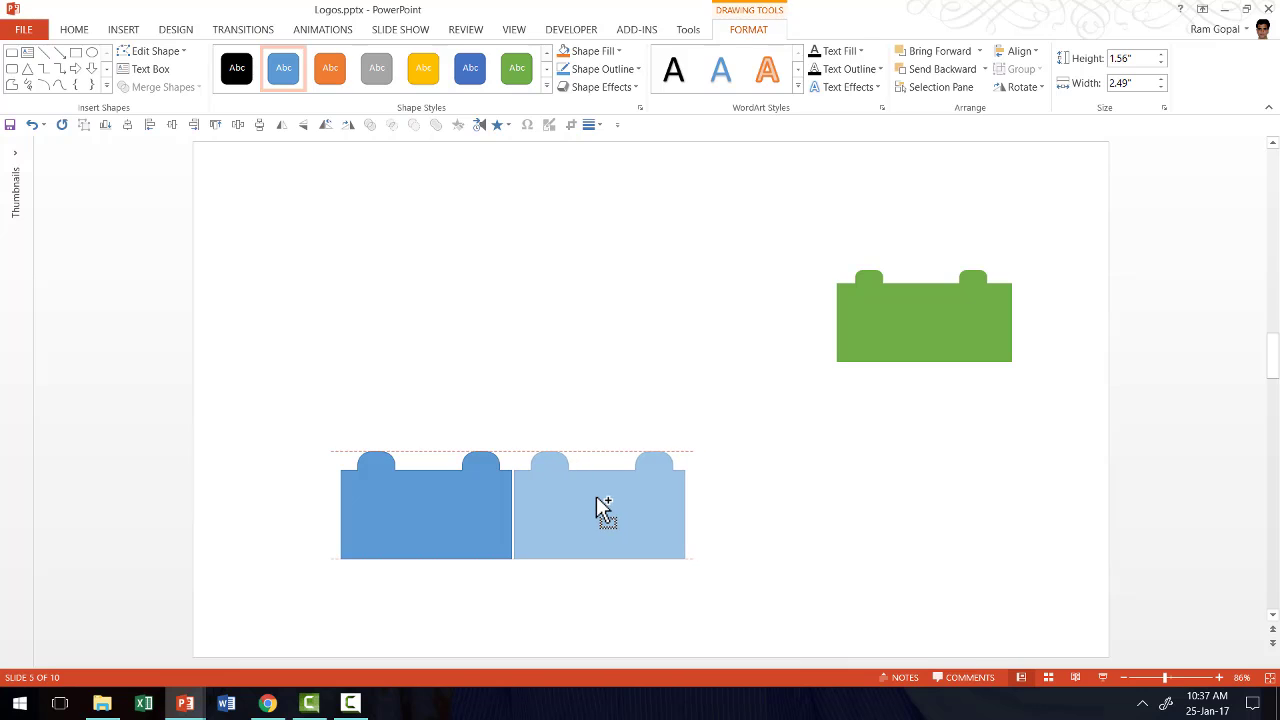
left_click(600, 504)
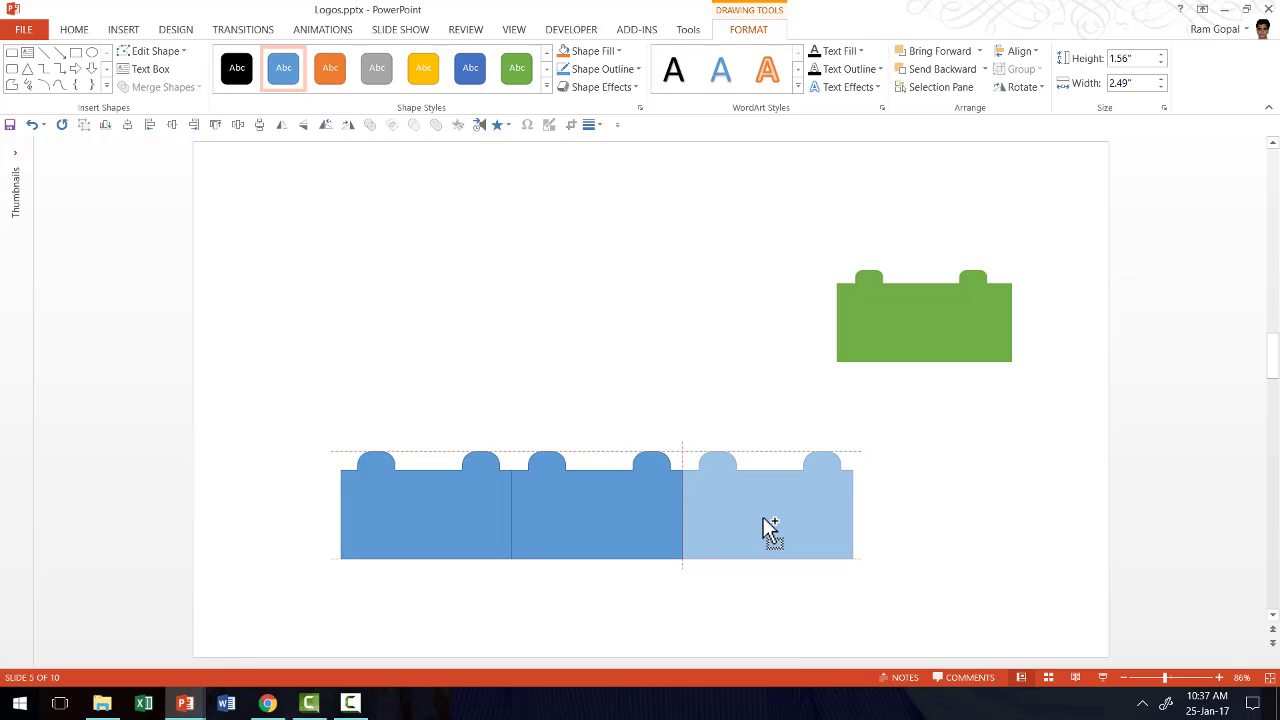
left_click(768, 504)
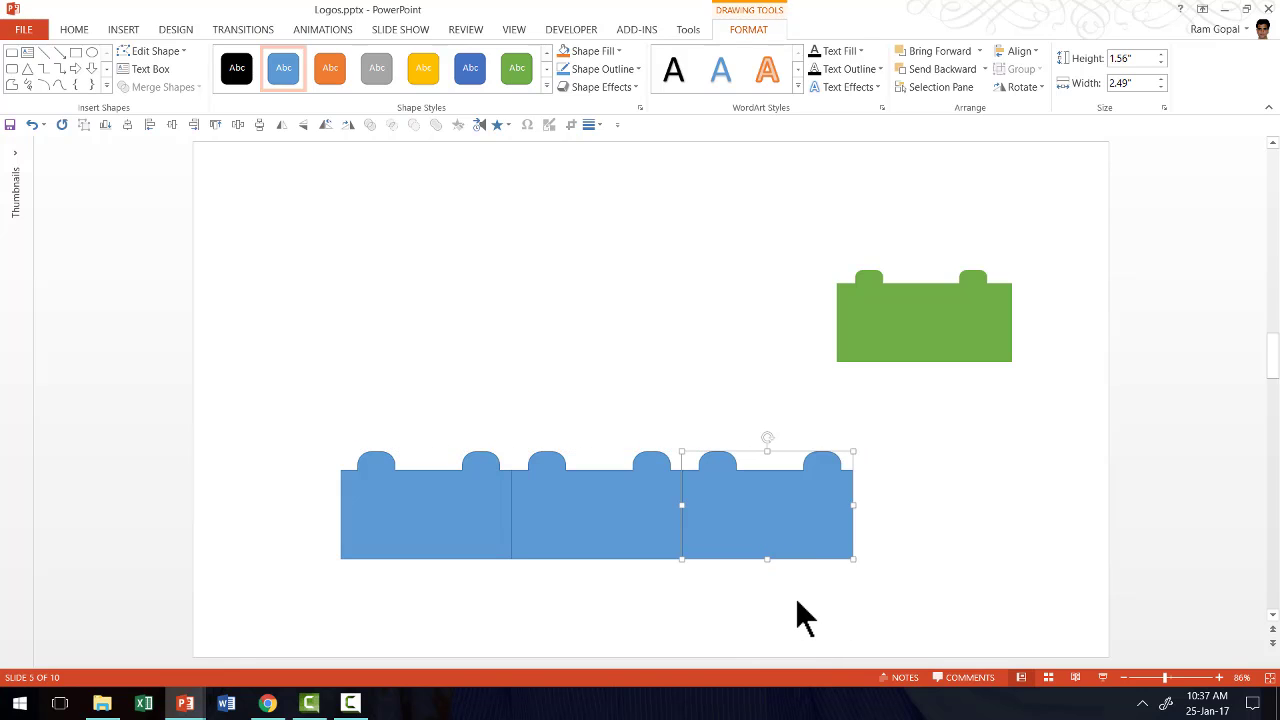
mouse_move(600, 88)
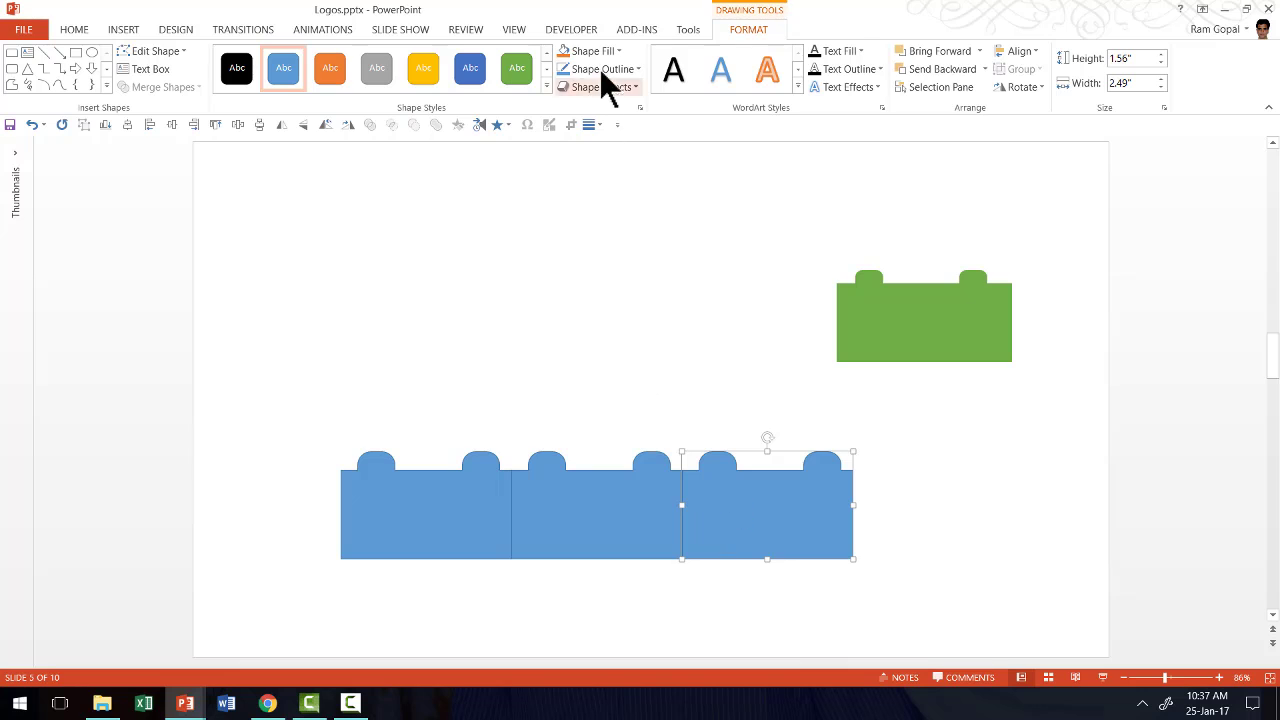
- Recolour the three bricks gold, orange and red with Shape Fill
left_click(588, 52)
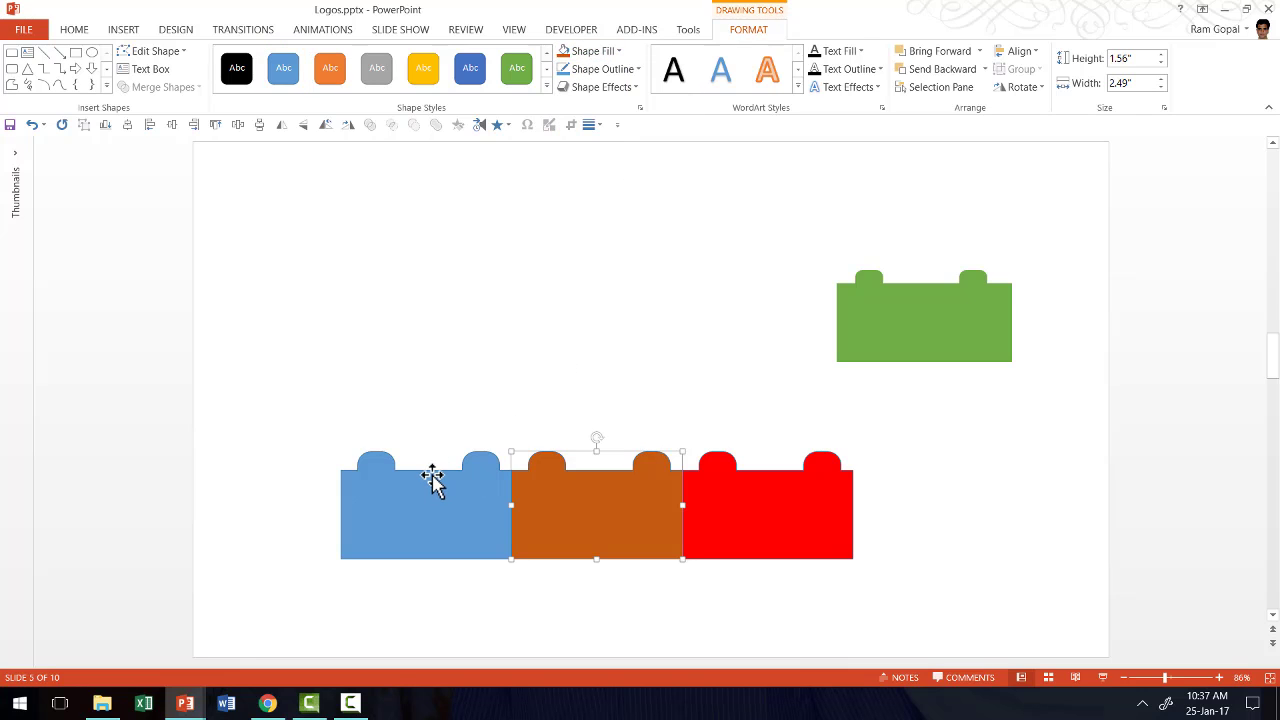
left_click(588, 52)
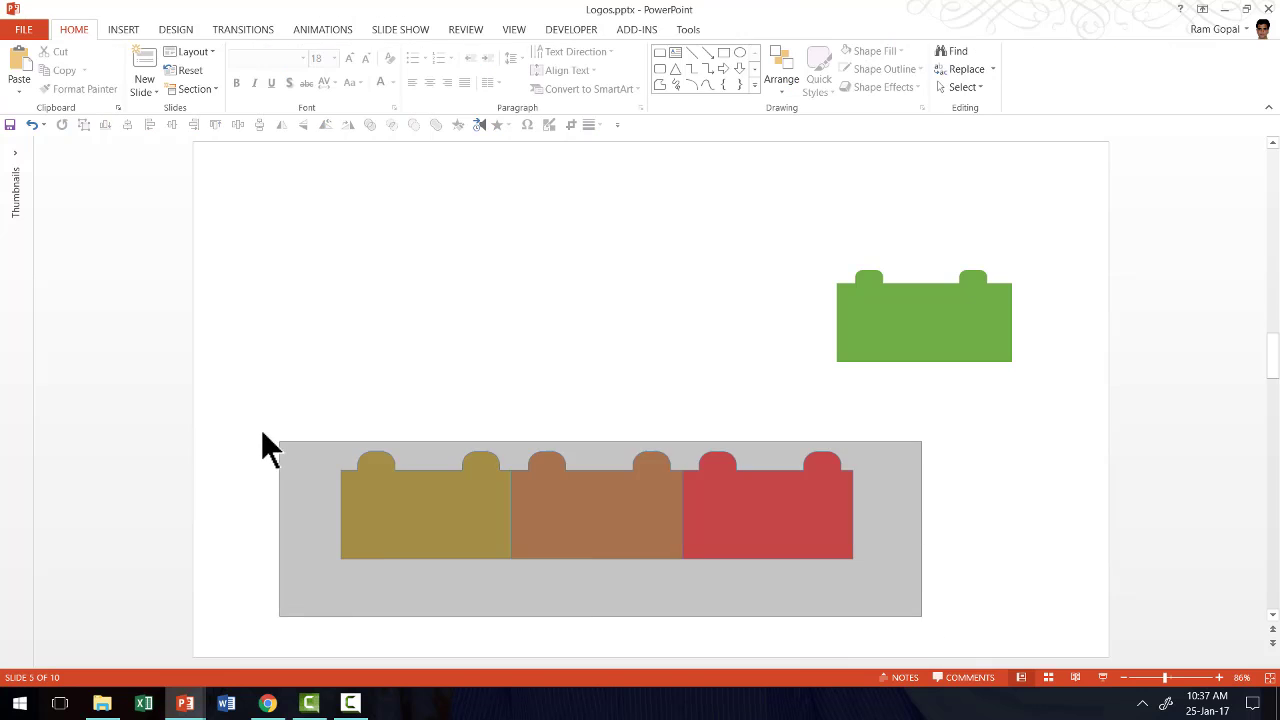
left_click(594, 504)
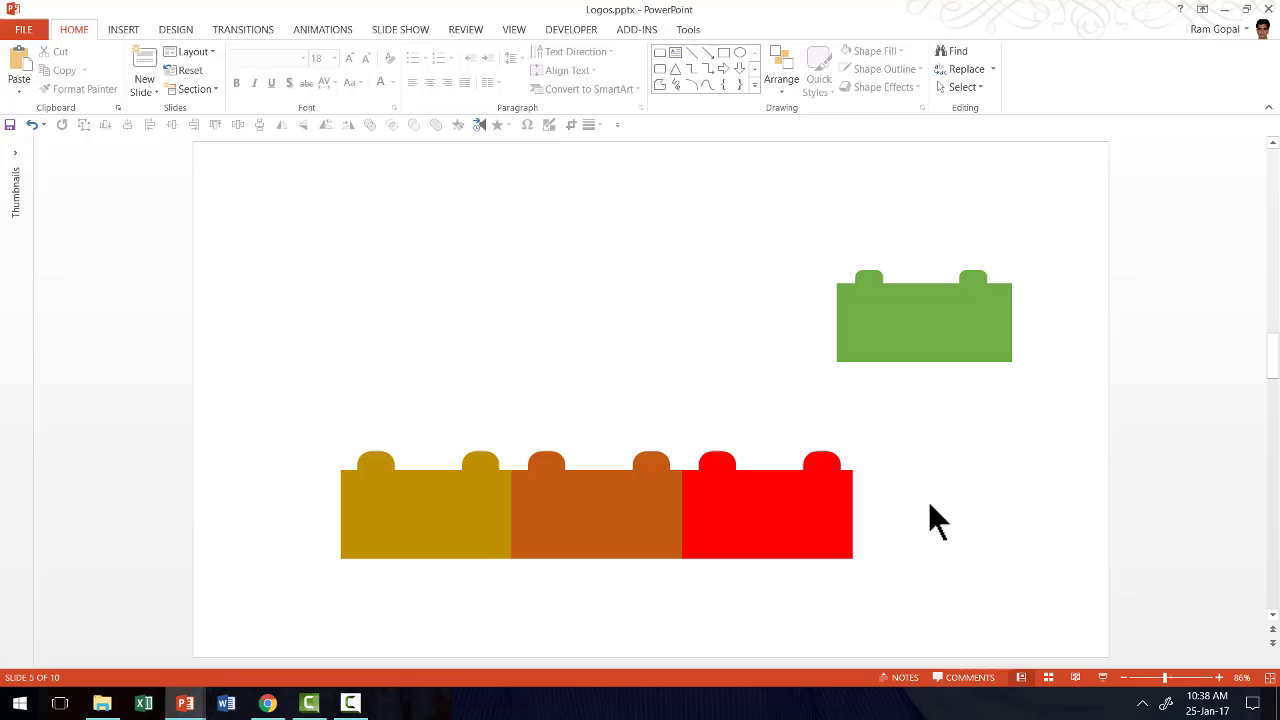
left_click(596, 504)
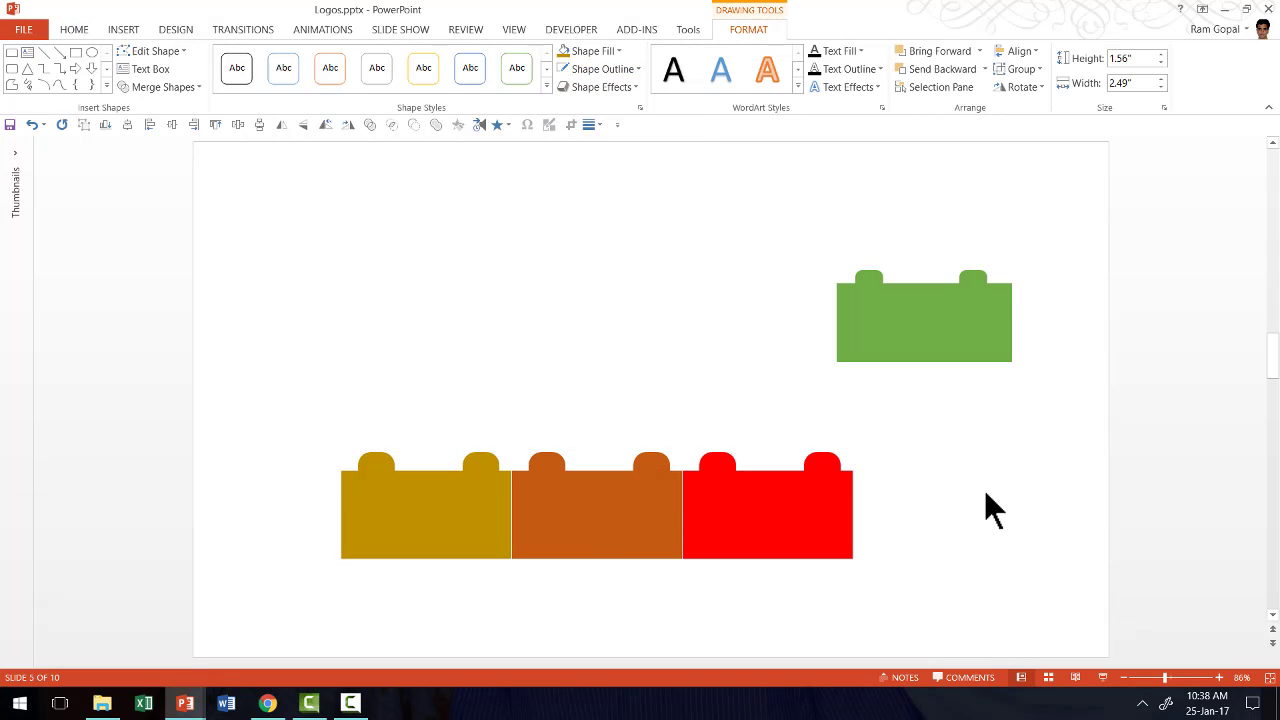
- Copy the orange brick onto the bottom row twice to form a second row
left_click(596, 504)
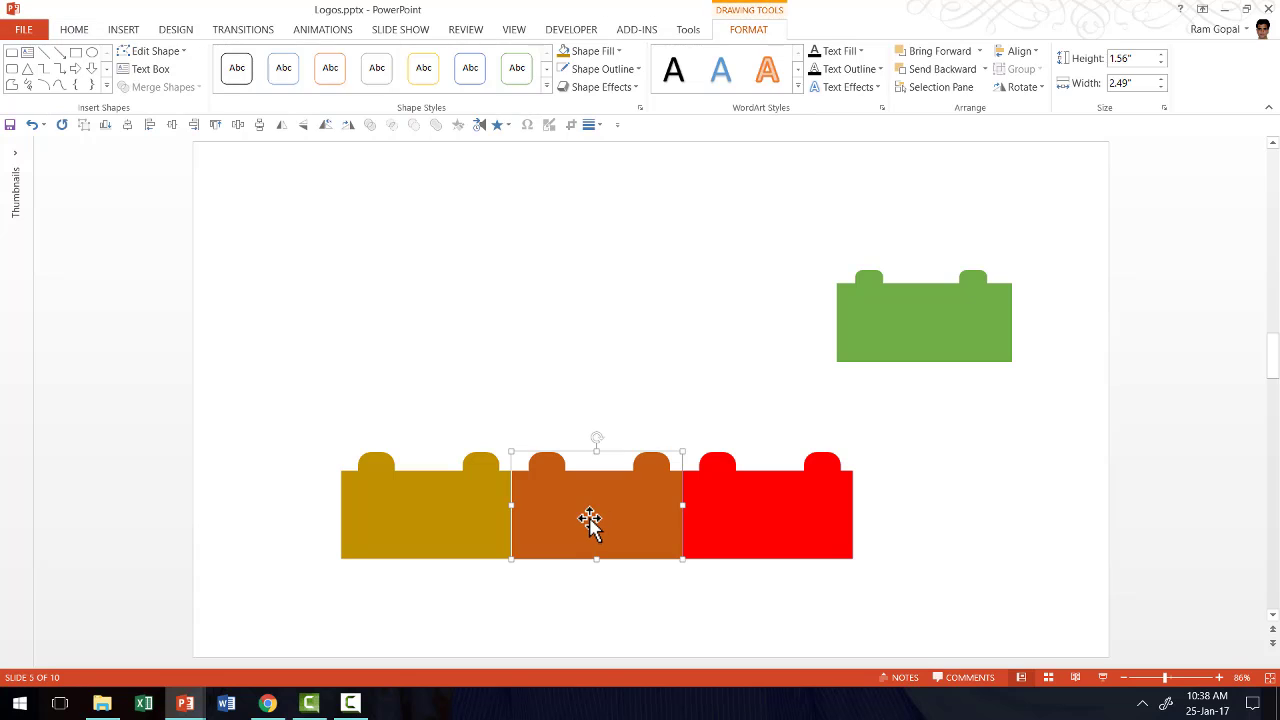
left_click_drag(596, 520, 544, 444)
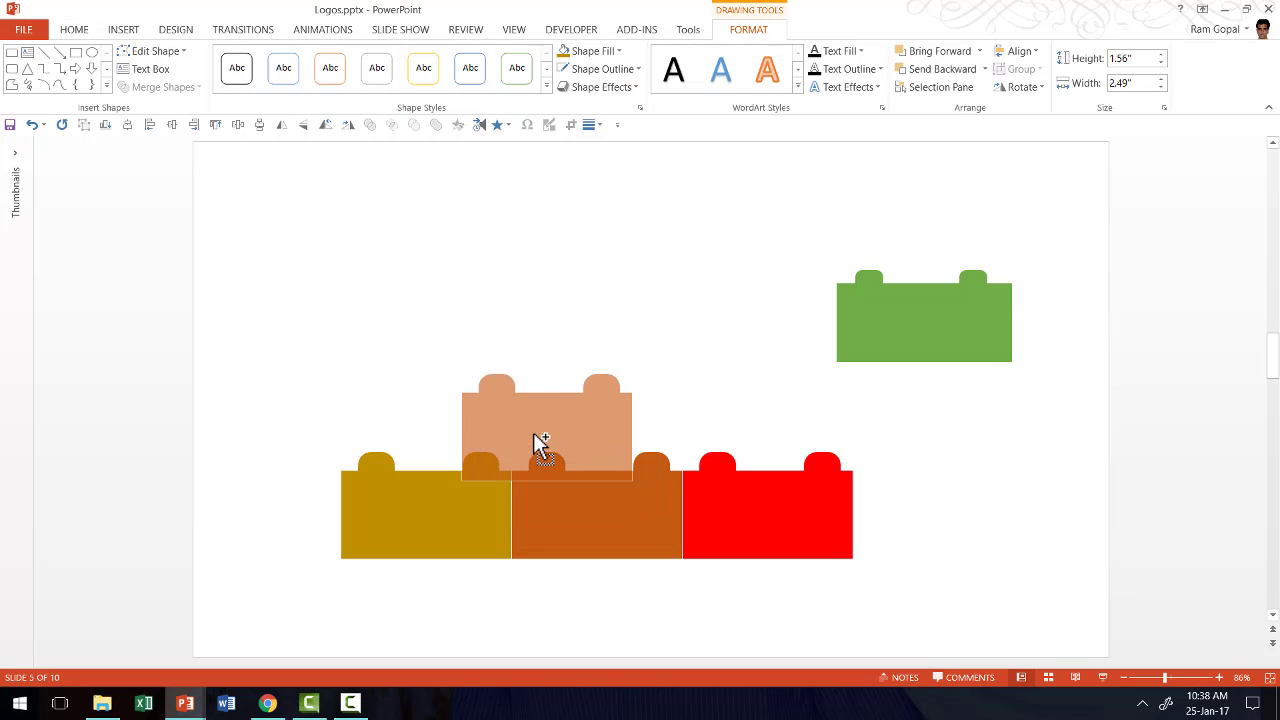
left_click_drag(540, 444, 504, 424)
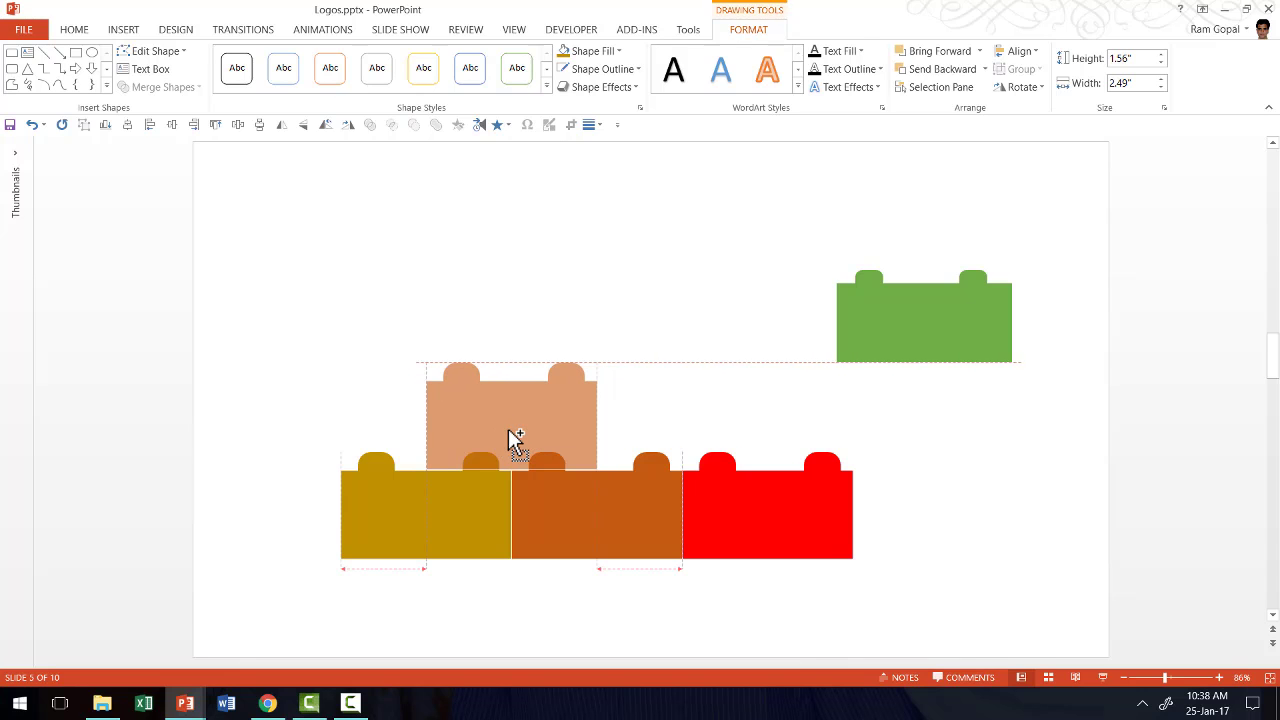
left_click_drag(516, 436, 690, 444)
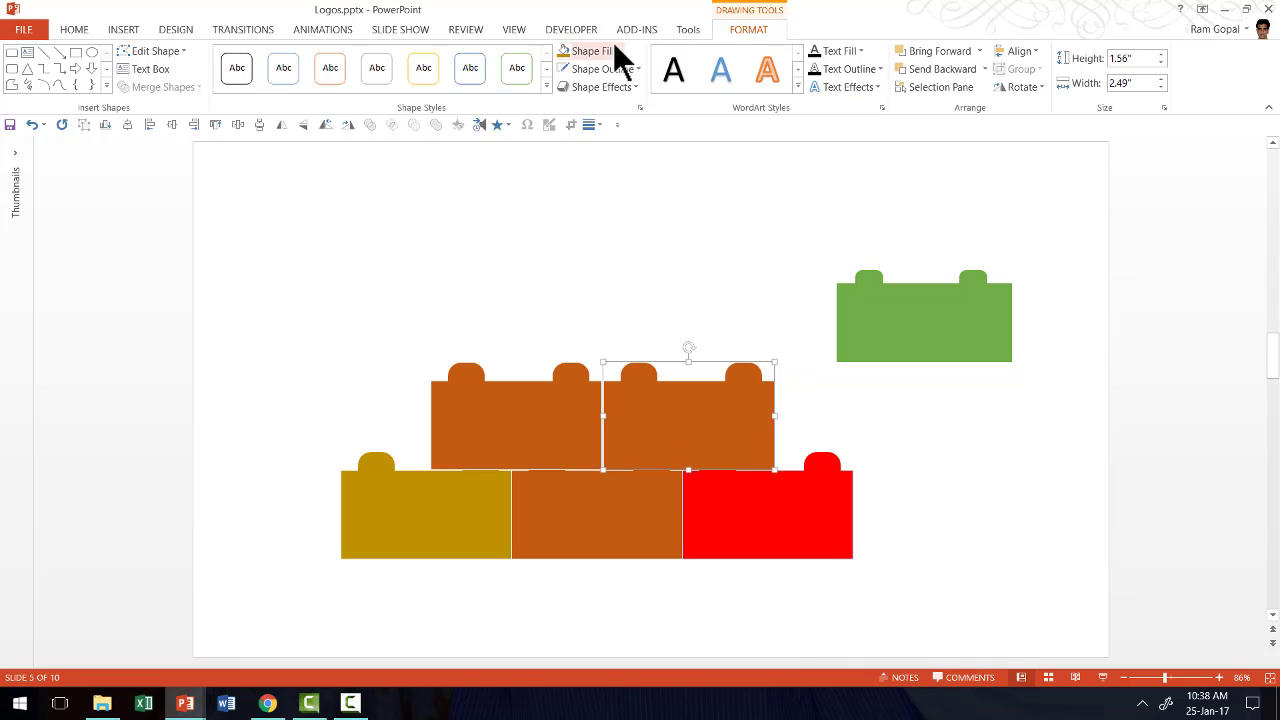
- Colour the new second-row brick green and place a green brick on top of the pyramid
left_click(584, 52)
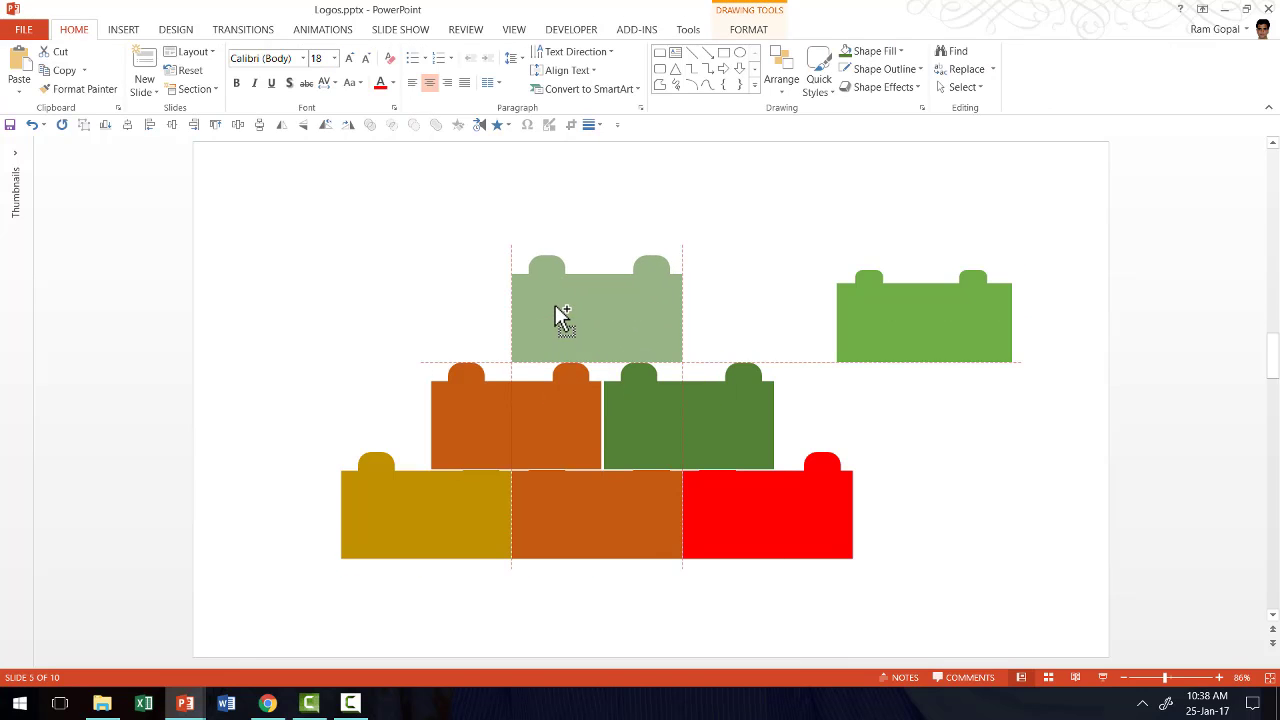
left_click_drag(564, 316, 572, 332)
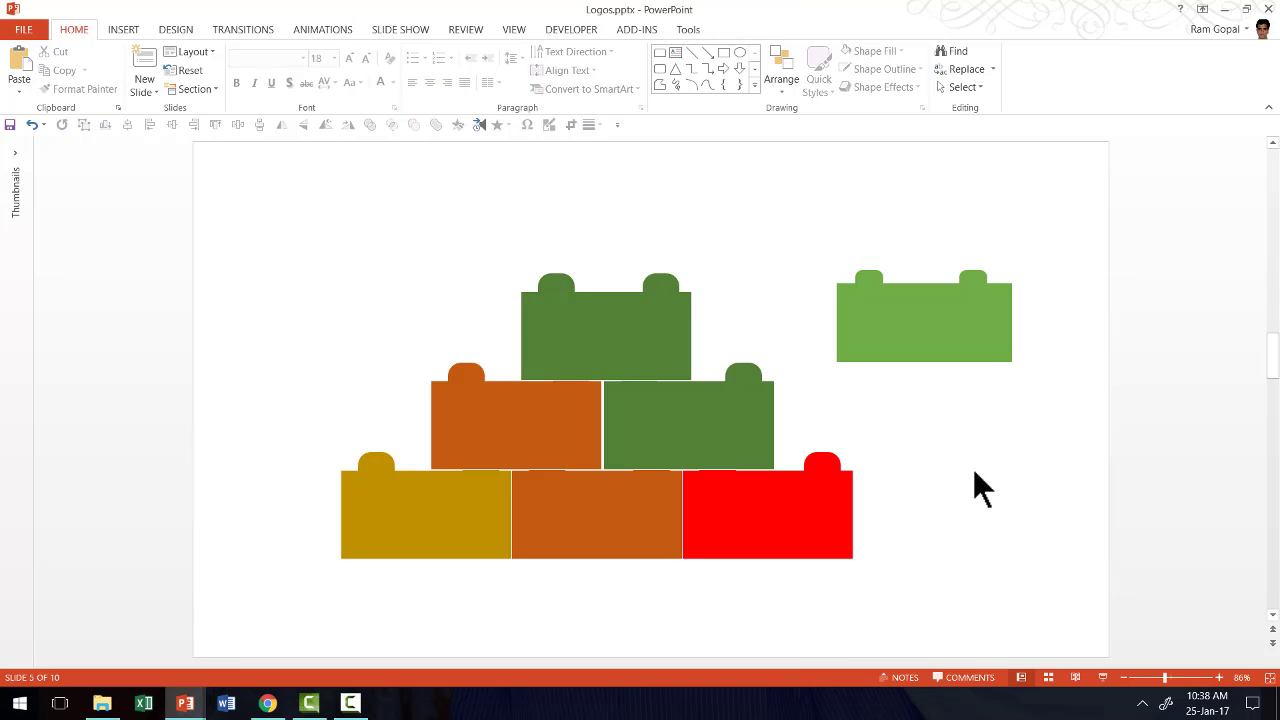
mouse_move(588, 598)
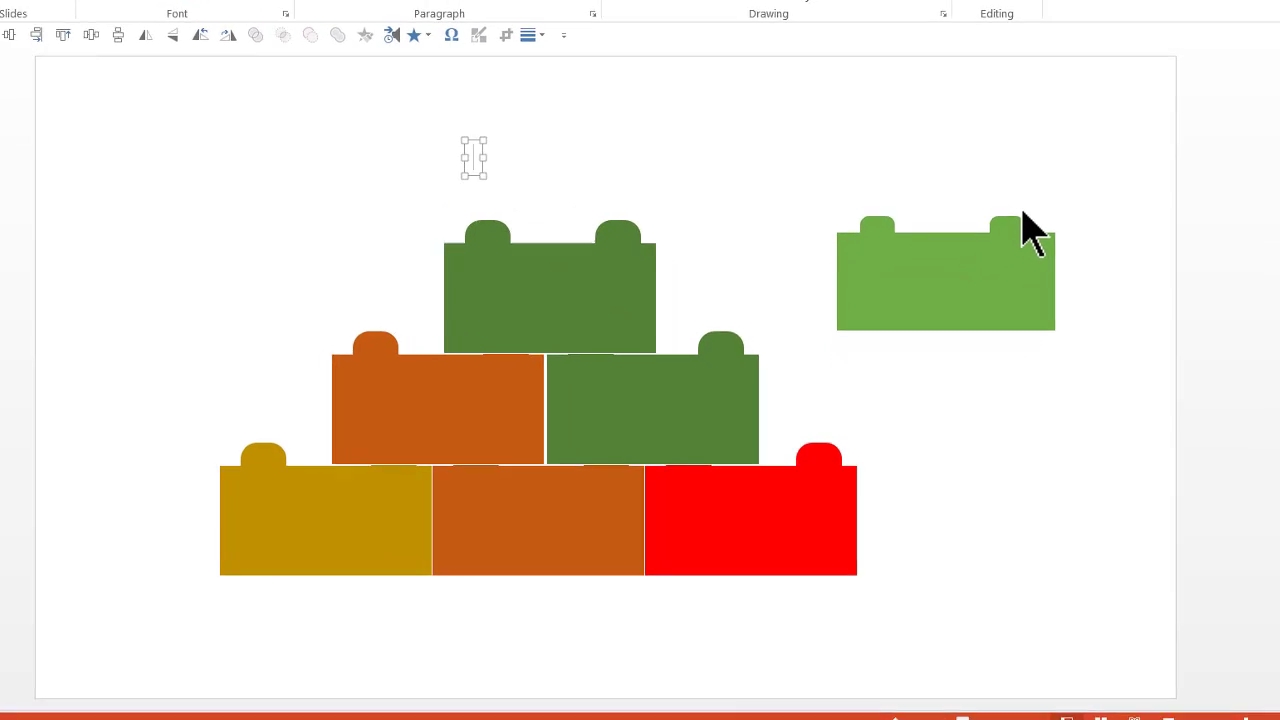
- Add the caption 'You can replace this text' in white on the top green brick
type("You can replace this text")
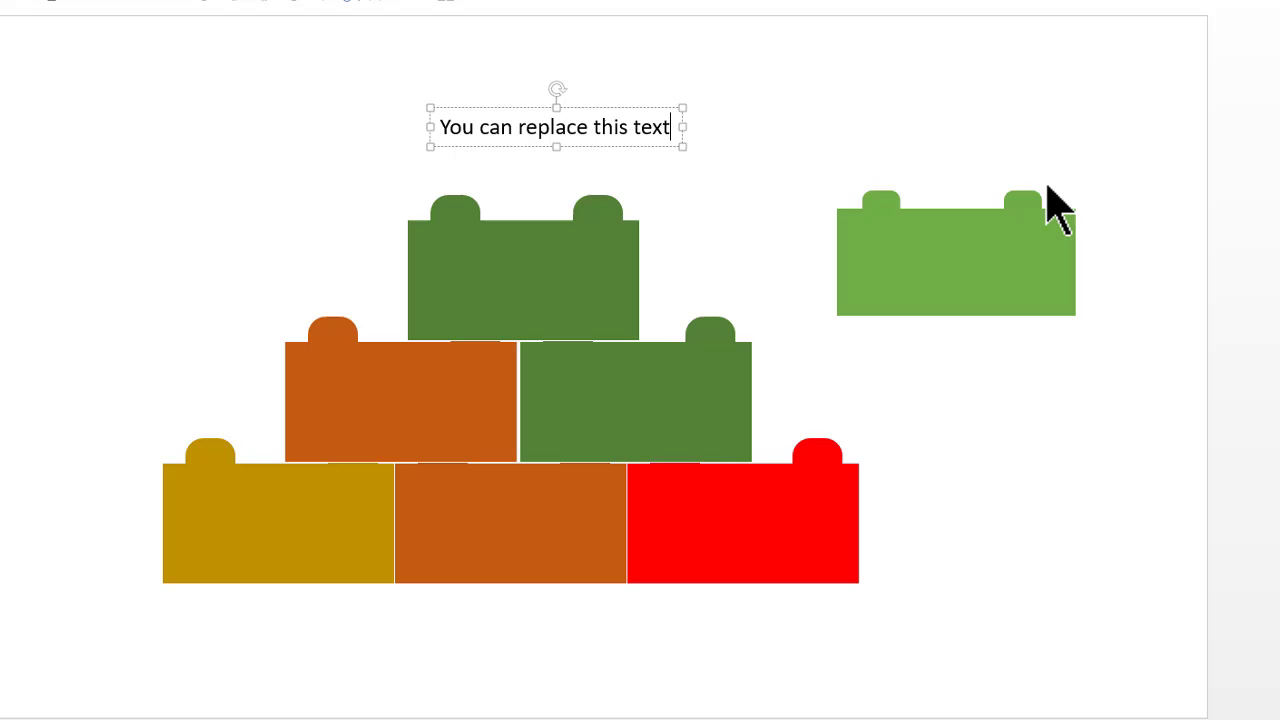
mouse_move(684, 124)
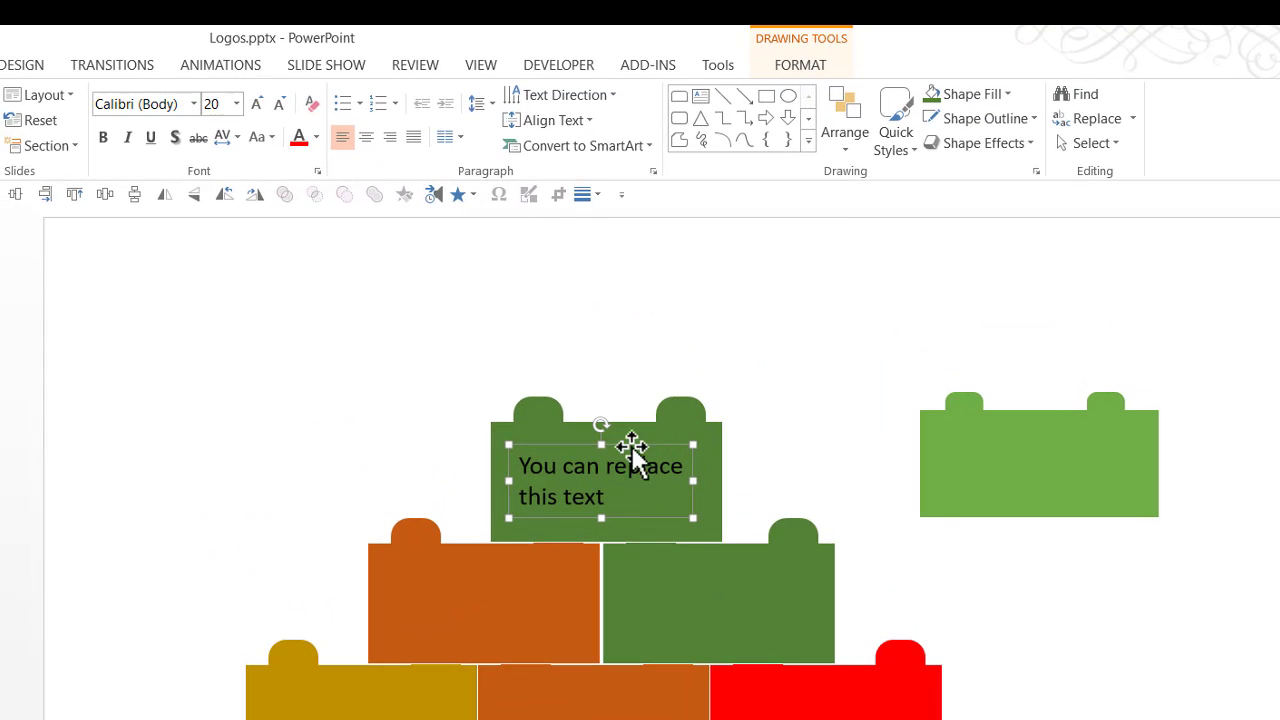
left_click(316, 136)
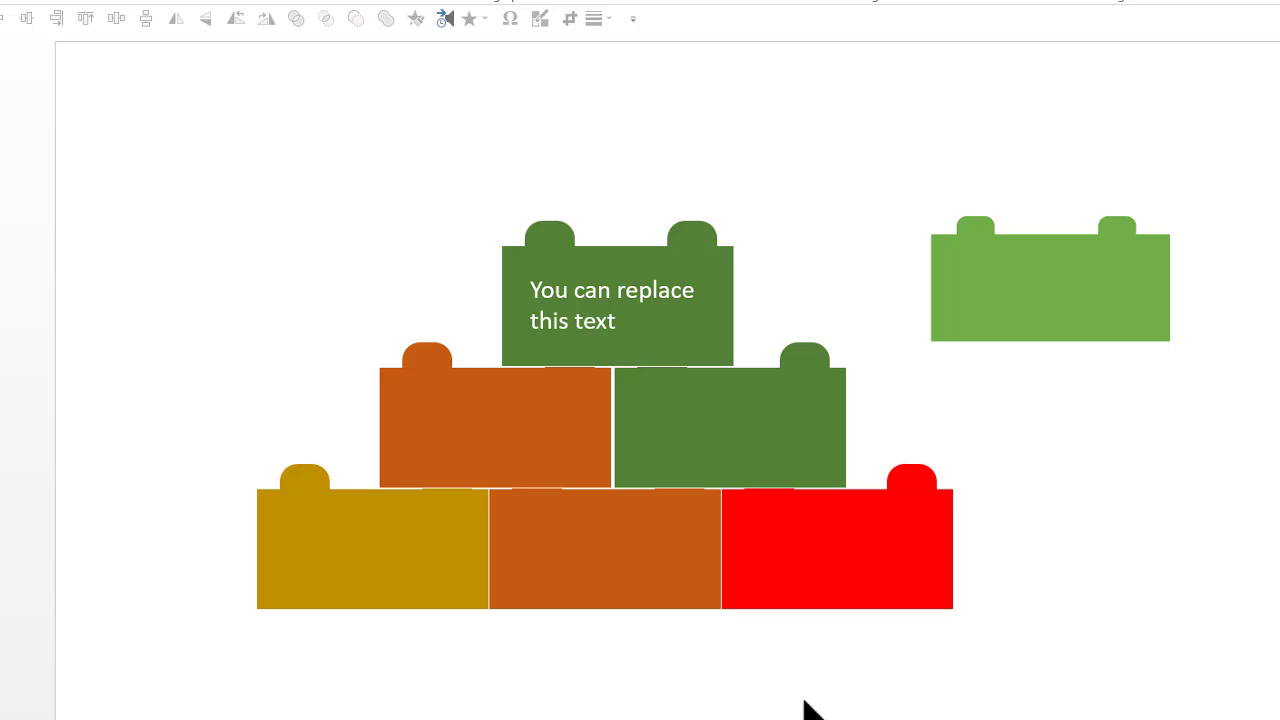
mouse_move(800, 712)
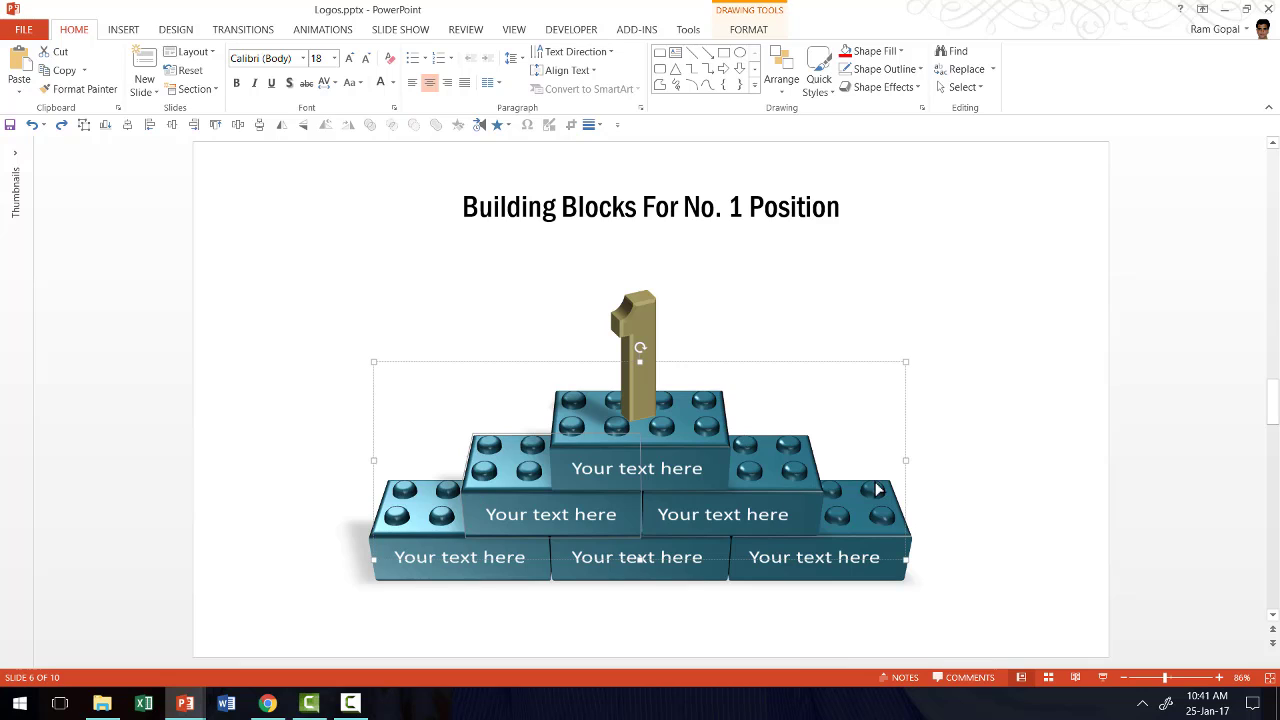
mouse_move(570, 492)
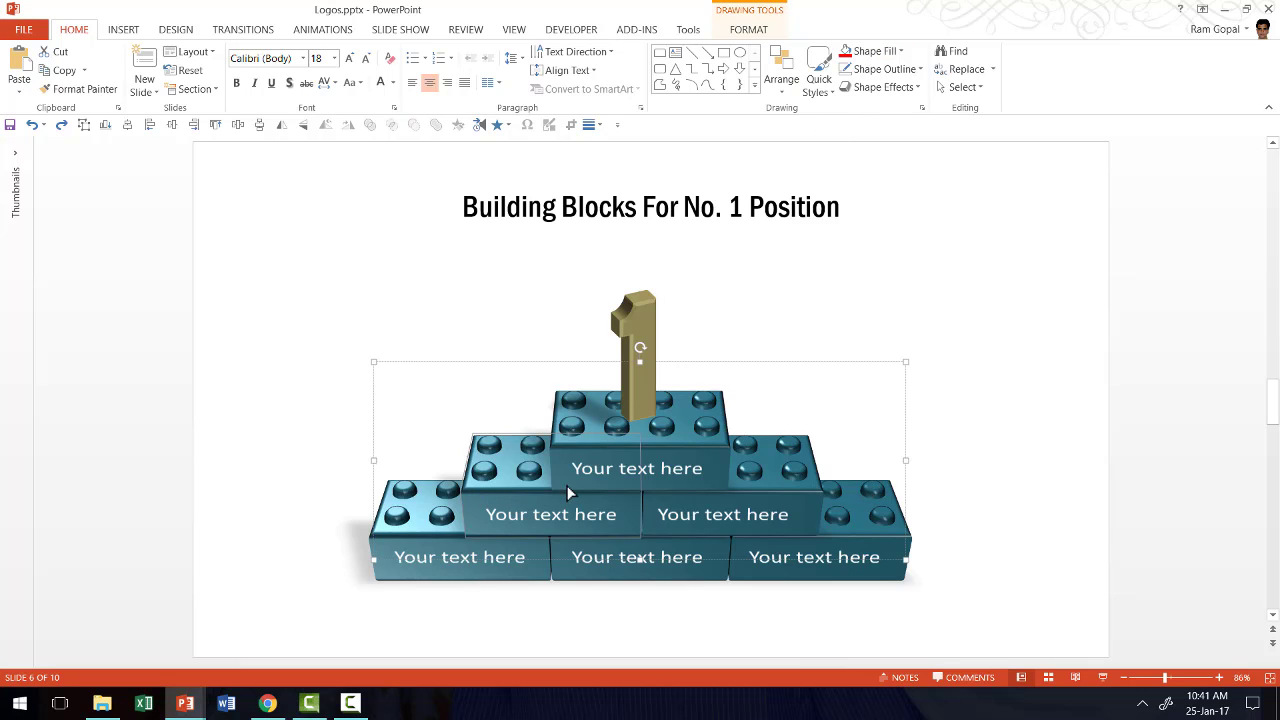
mouse_move(870, 52)
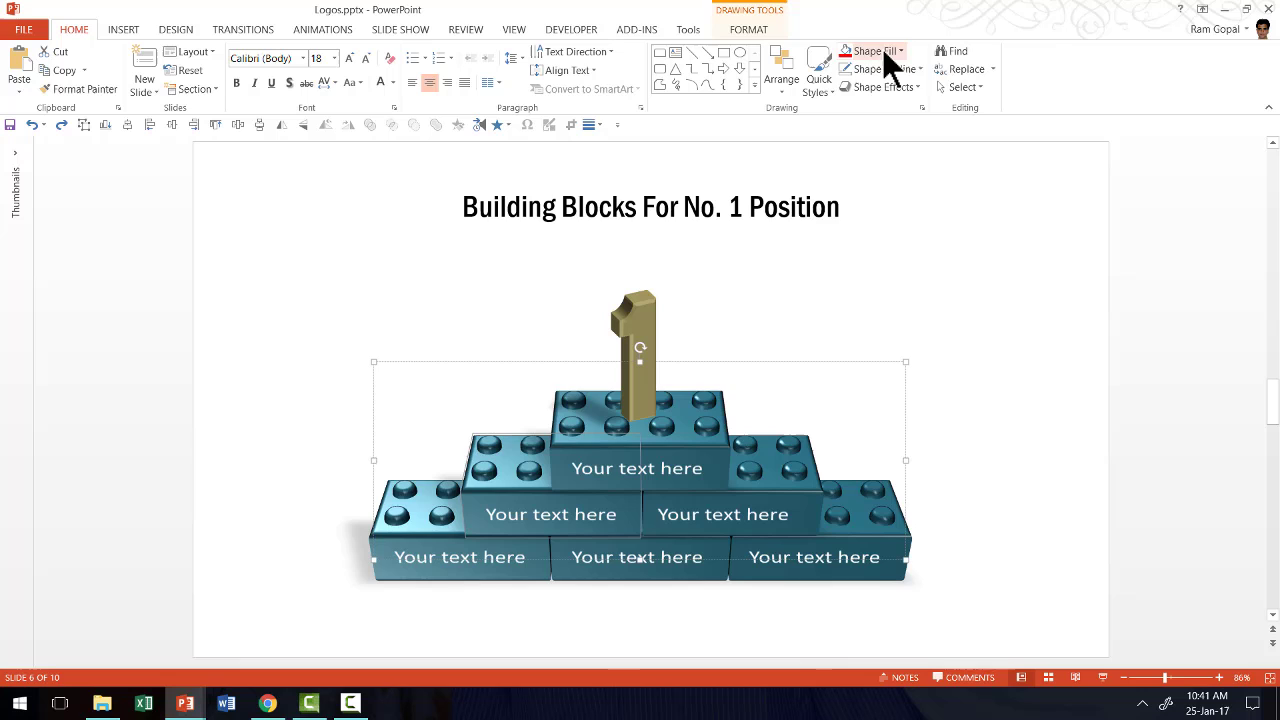
- On the 3D Building Blocks slide, recolour one teal brick red with Shape Fill
left_click(868, 52)
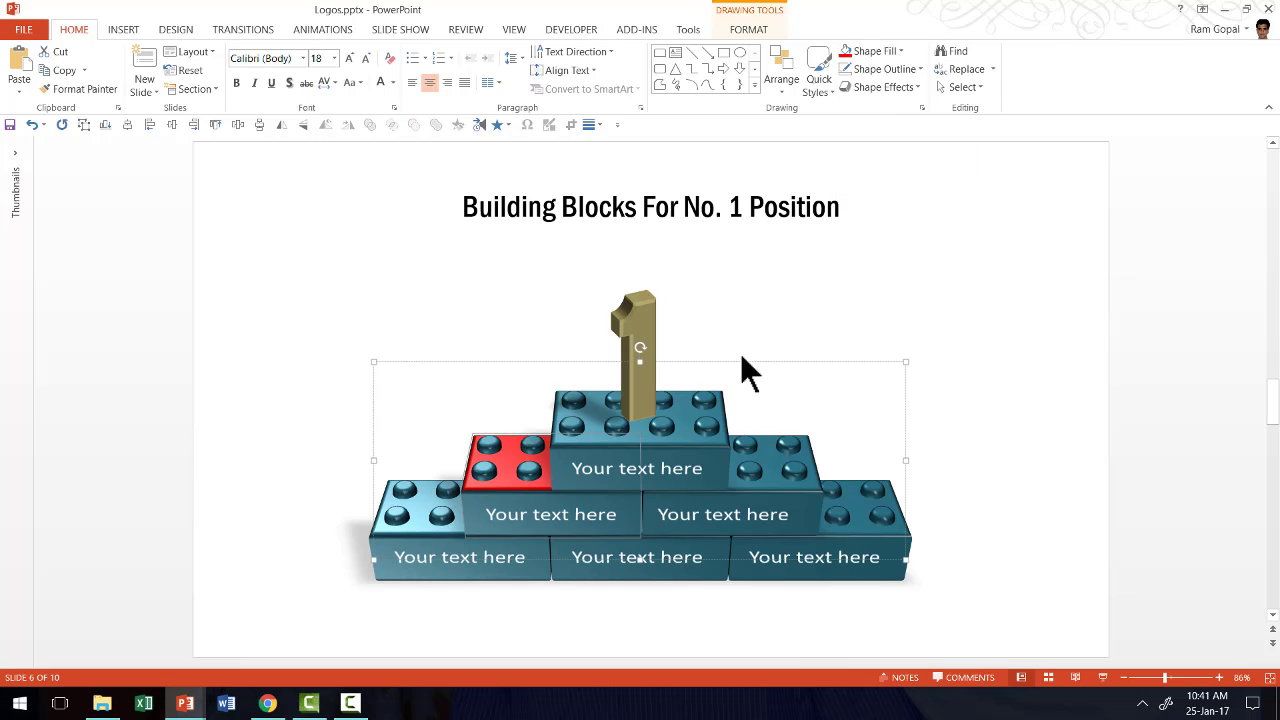
mouse_move(1016, 476)
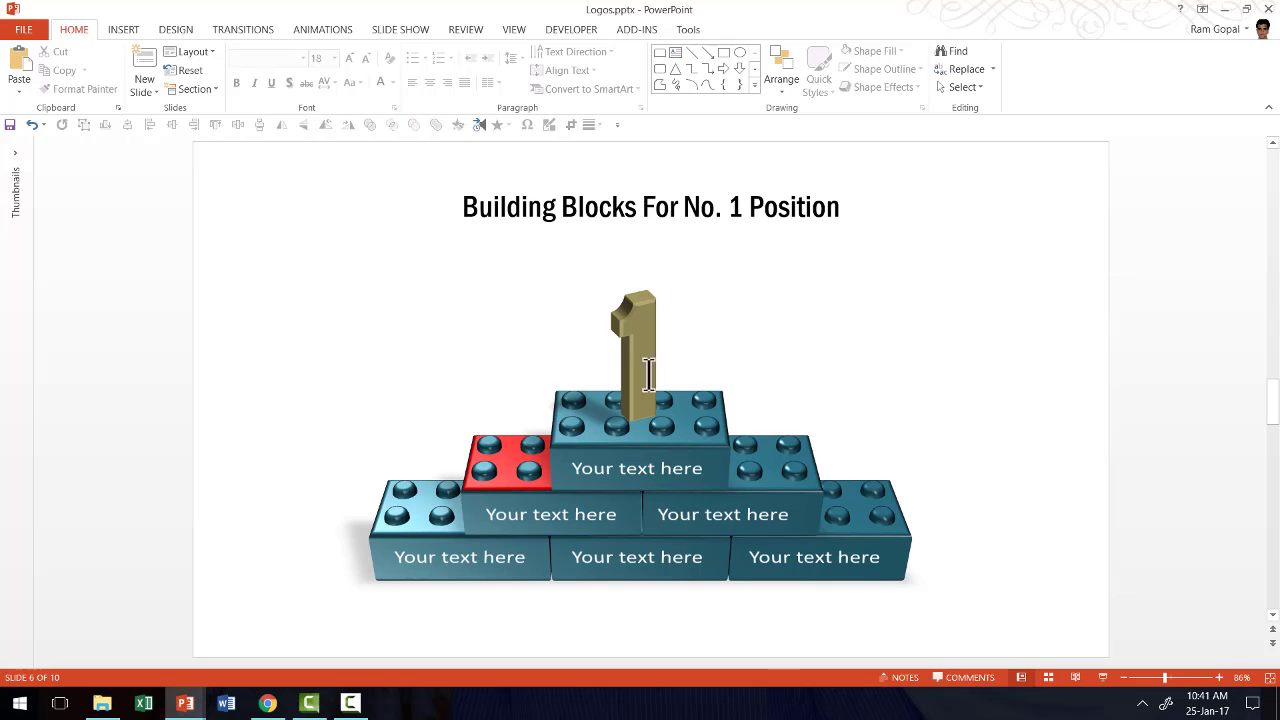
left_click(636, 356)
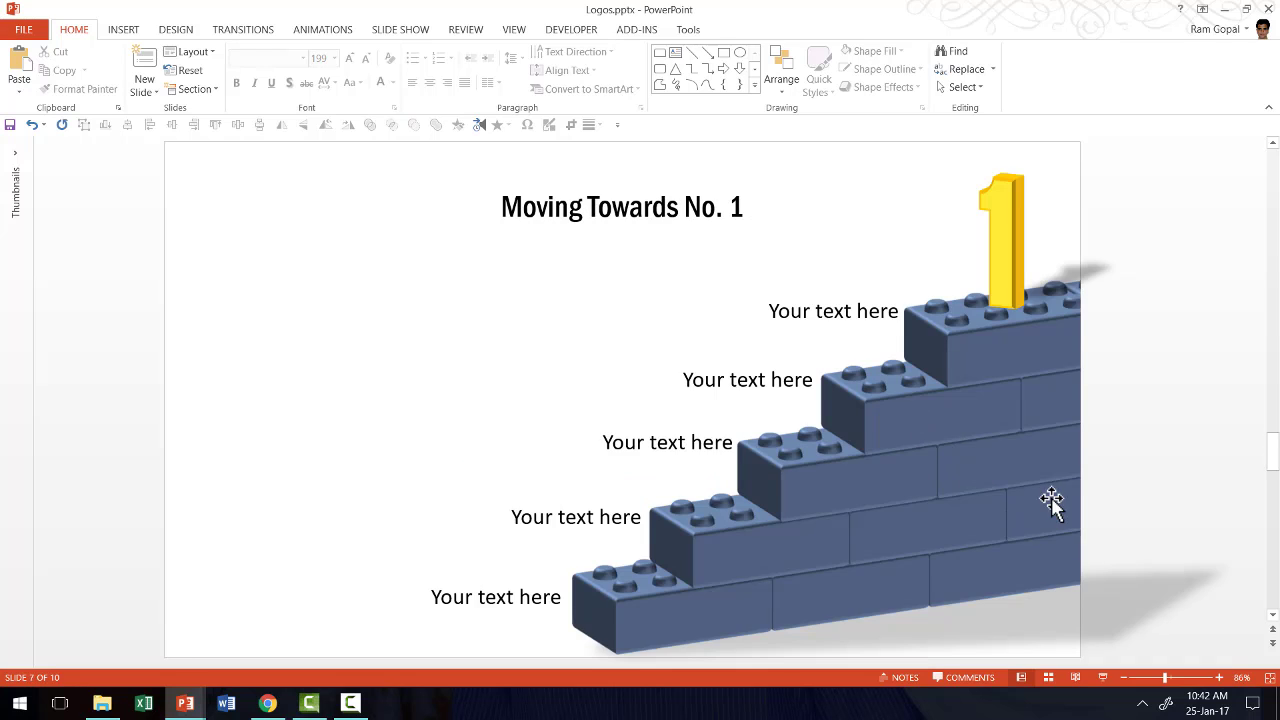
mouse_move(1240, 344)
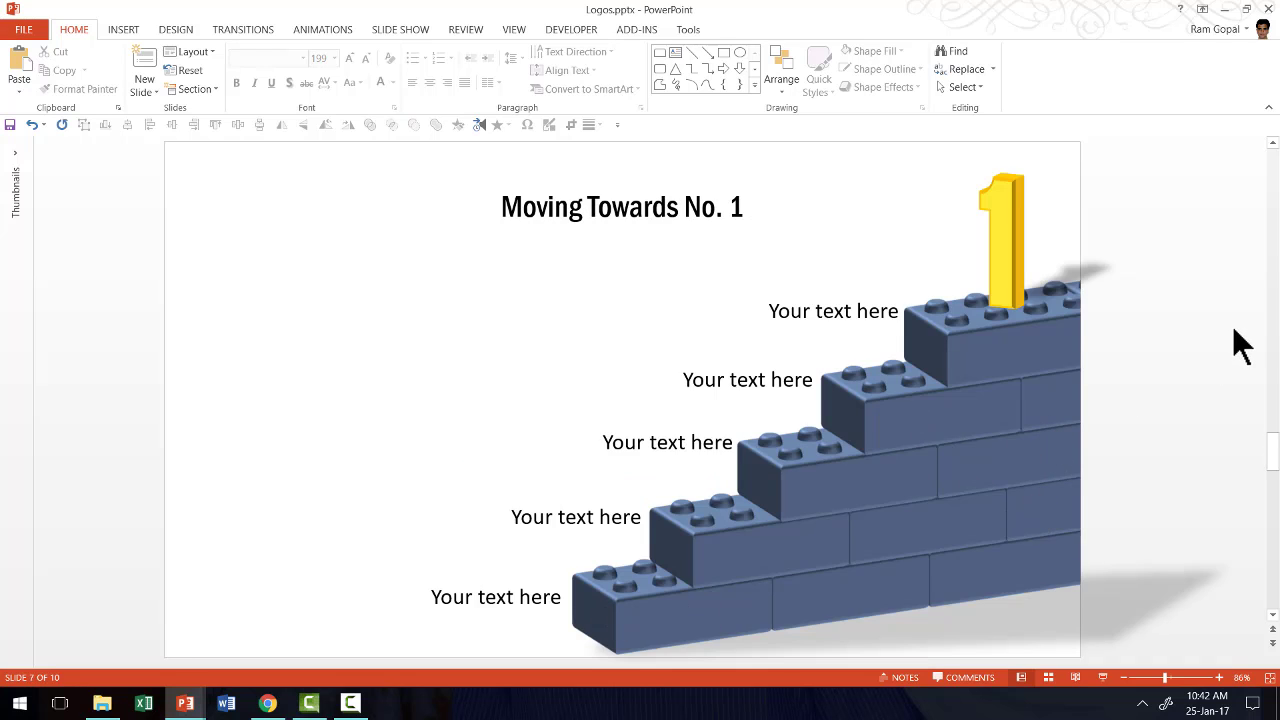
mouse_move(740, 490)
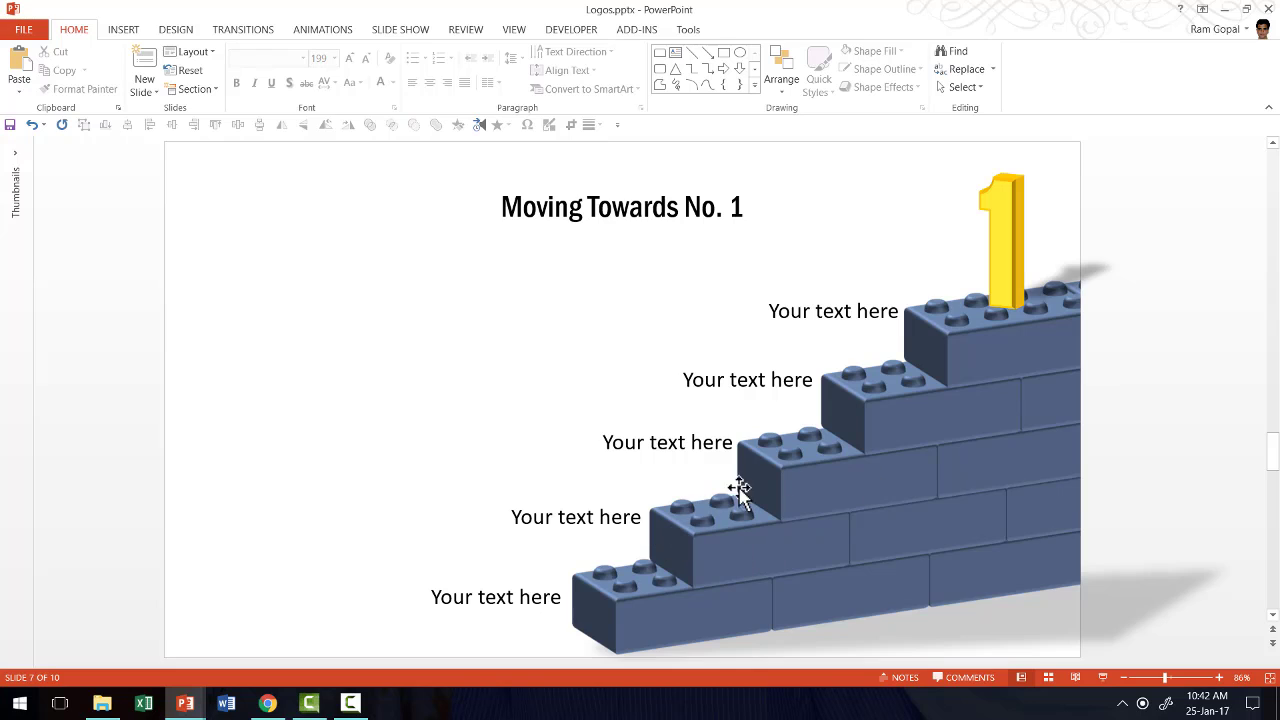
mouse_move(1148, 392)
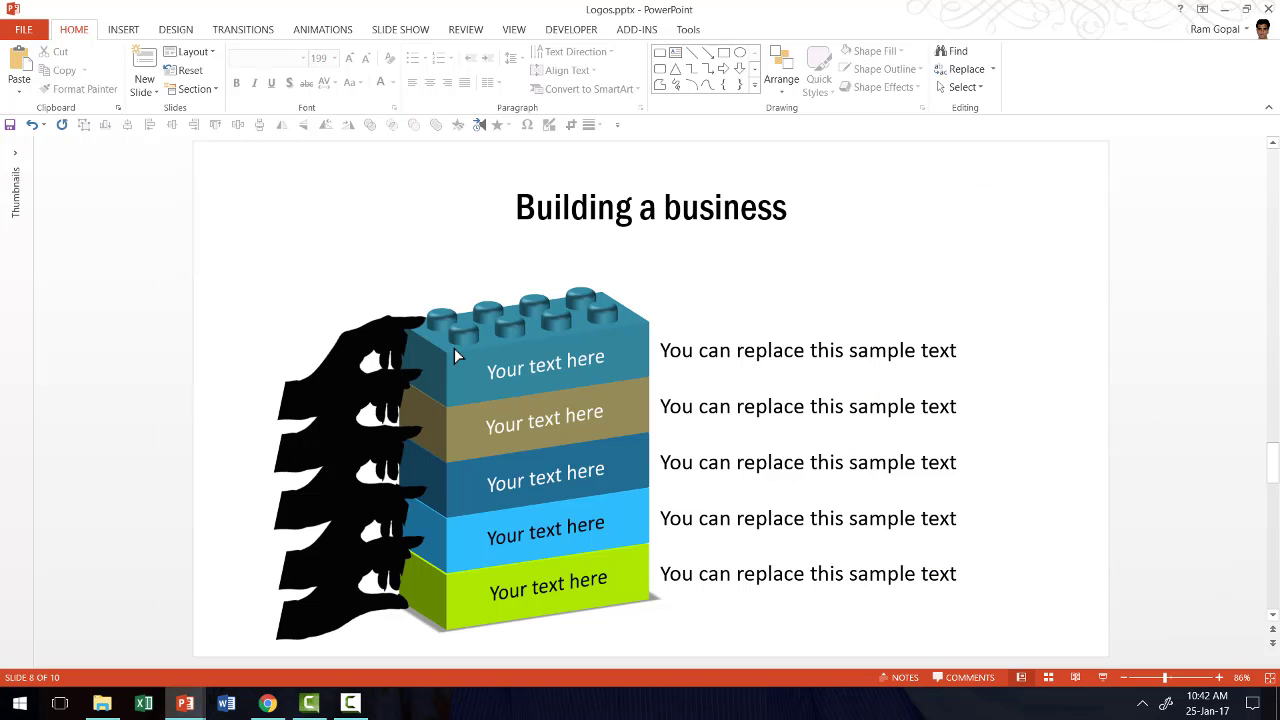
mouse_move(462, 252)
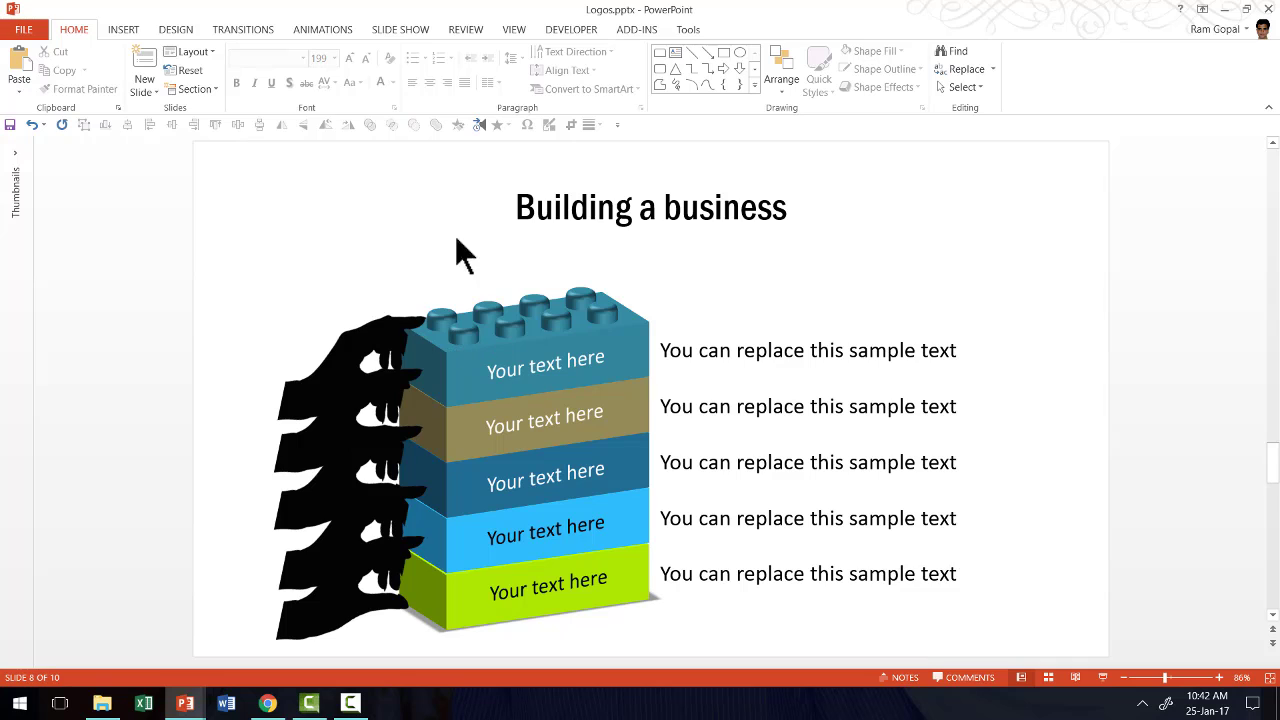
mouse_move(992, 644)
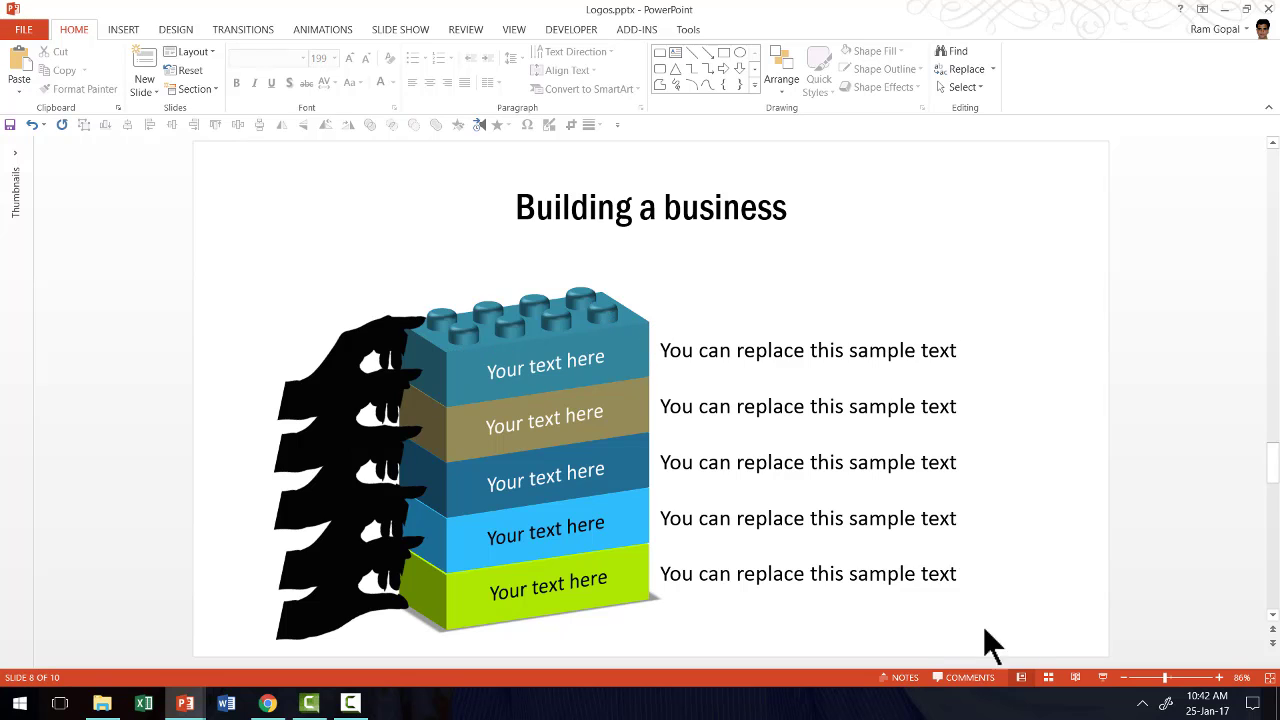